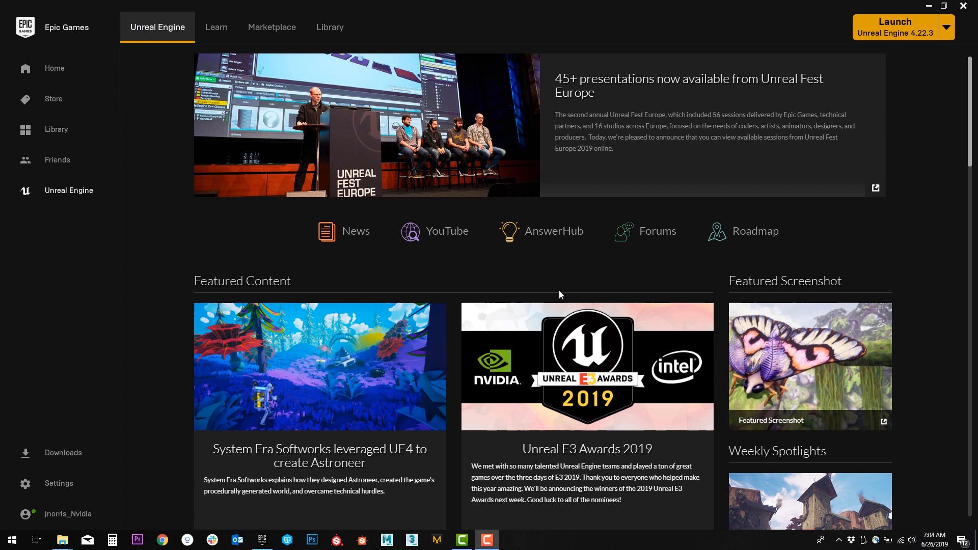
mouse_move(209, 238)
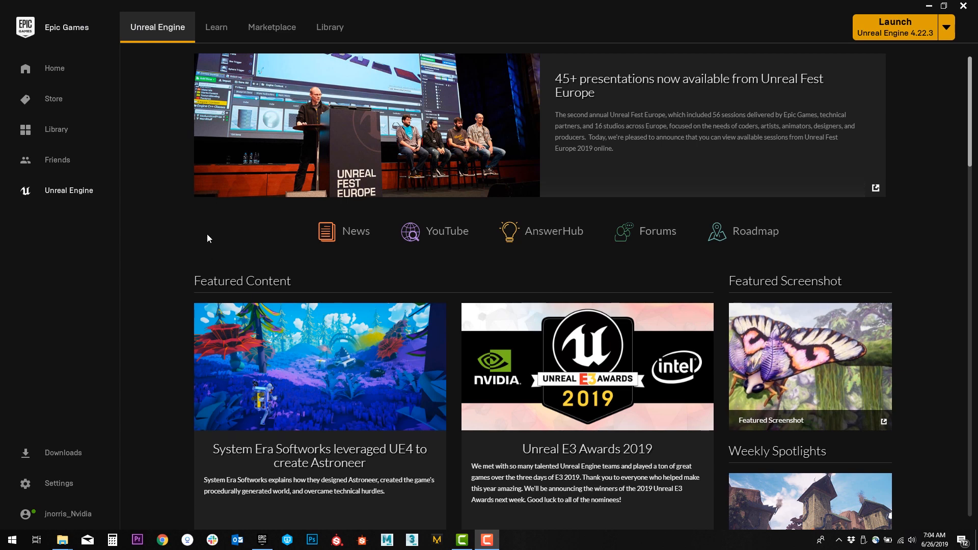
mouse_move(214, 245)
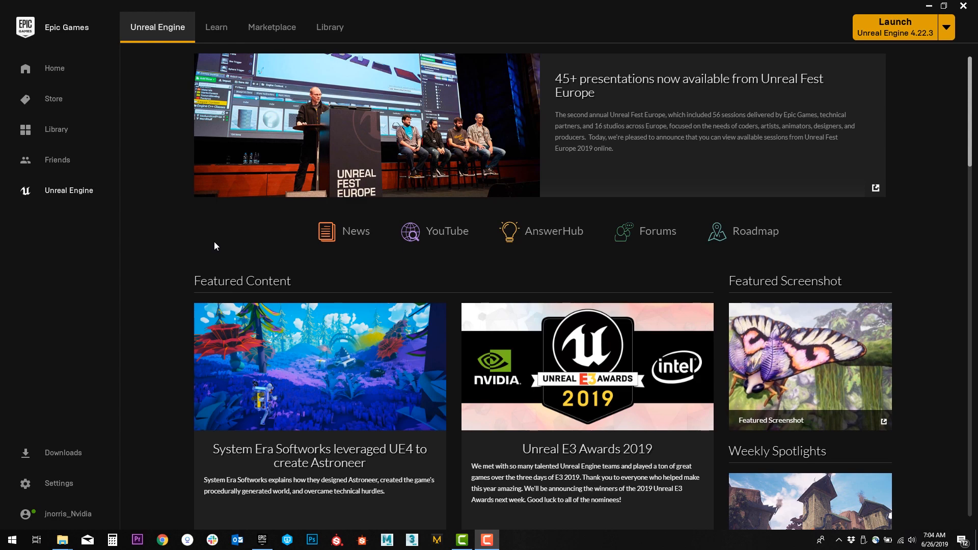
mouse_move(158, 27)
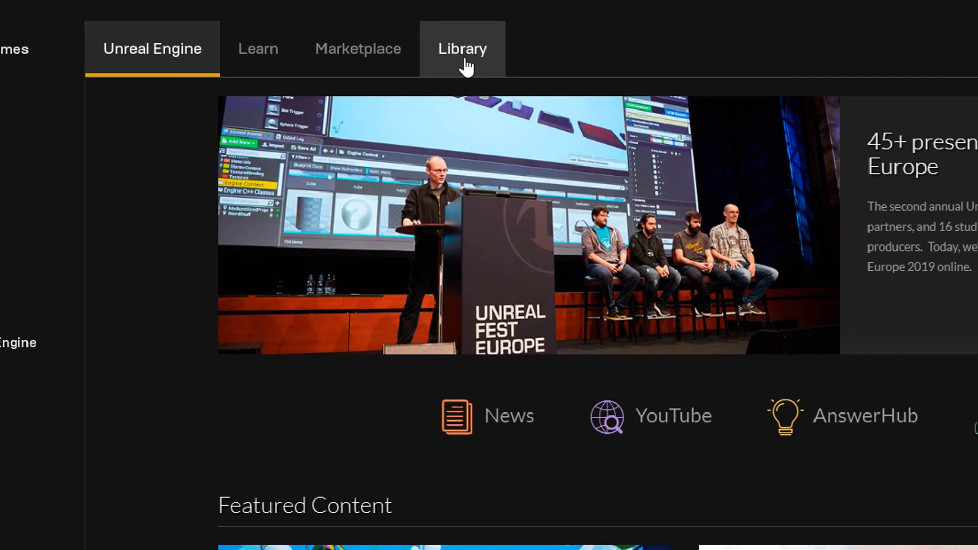
Show the Unreal Engine Library with installed engine versions and projects
click(462, 49)
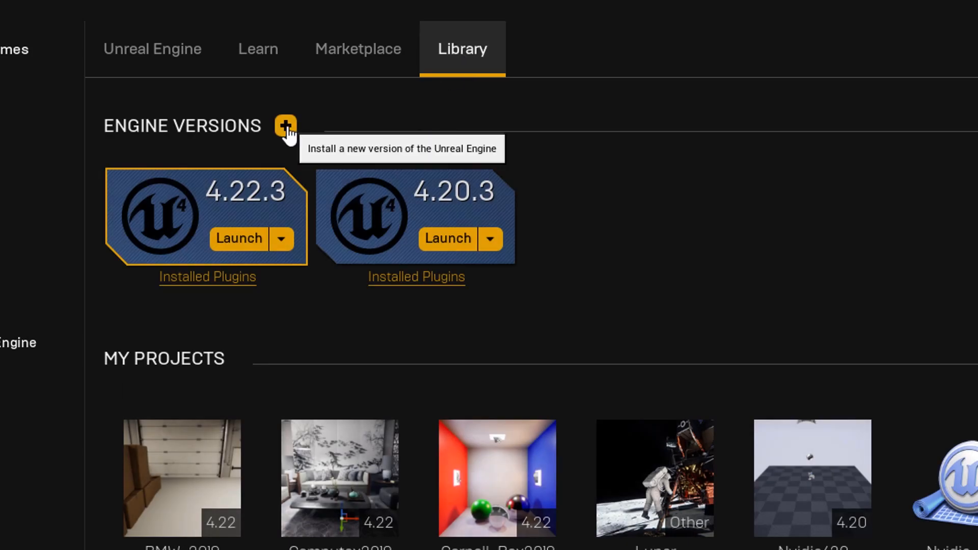
mouse_move(344, 142)
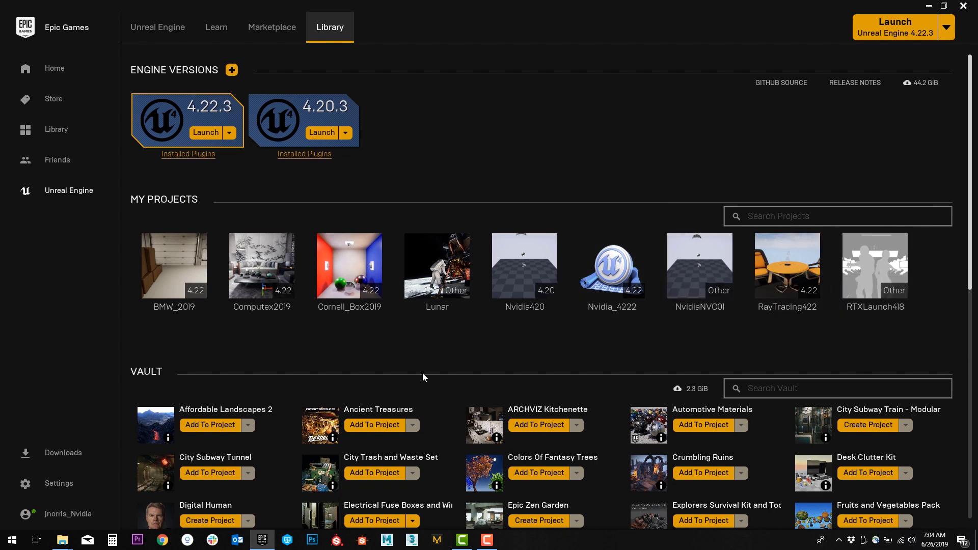
mouse_move(859, 484)
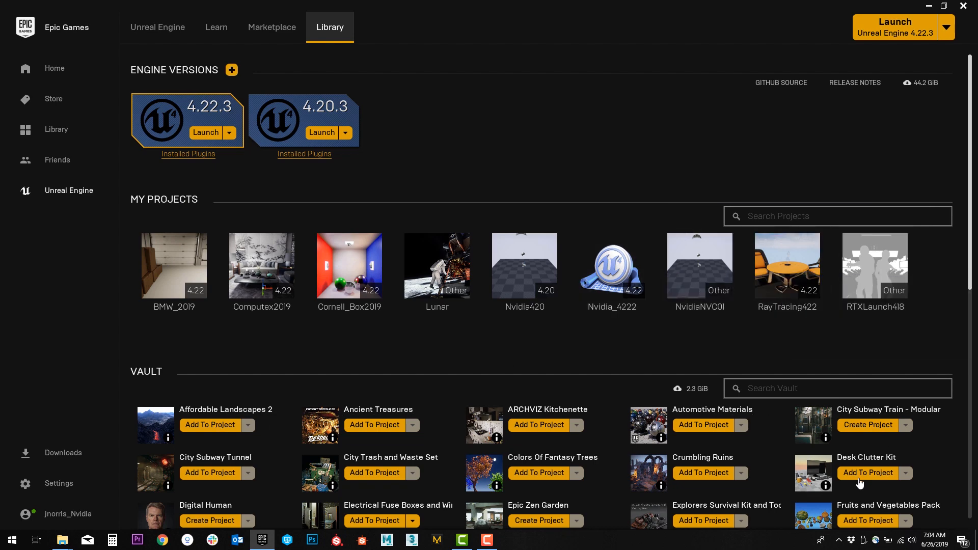
mouse_move(502, 144)
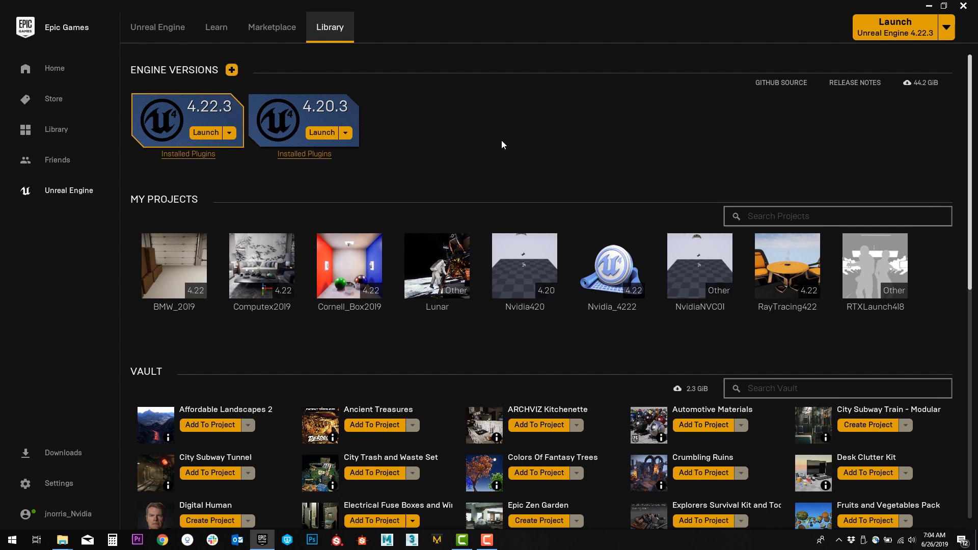
mouse_move(486, 134)
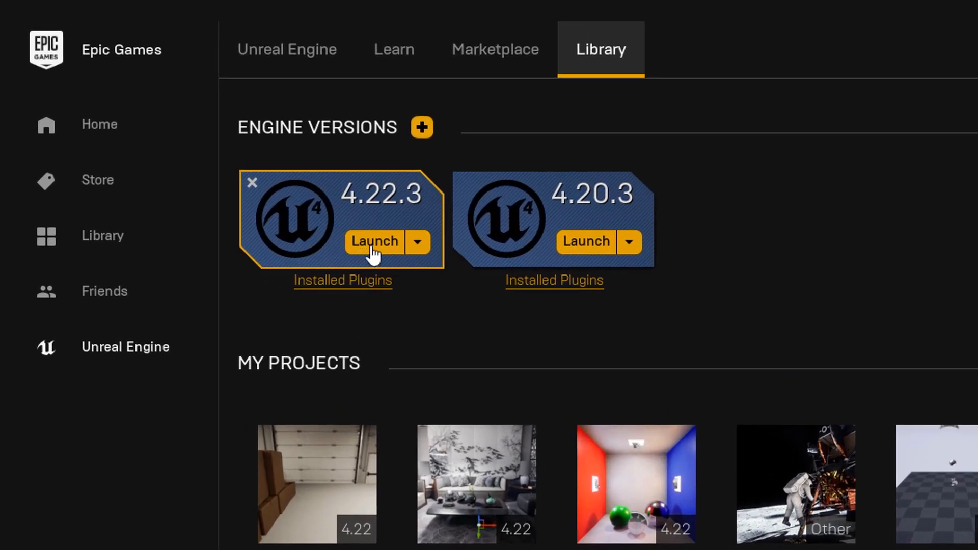
Launch engine 4.22.3 and start a new Blank project with starter content included
click(374, 242)
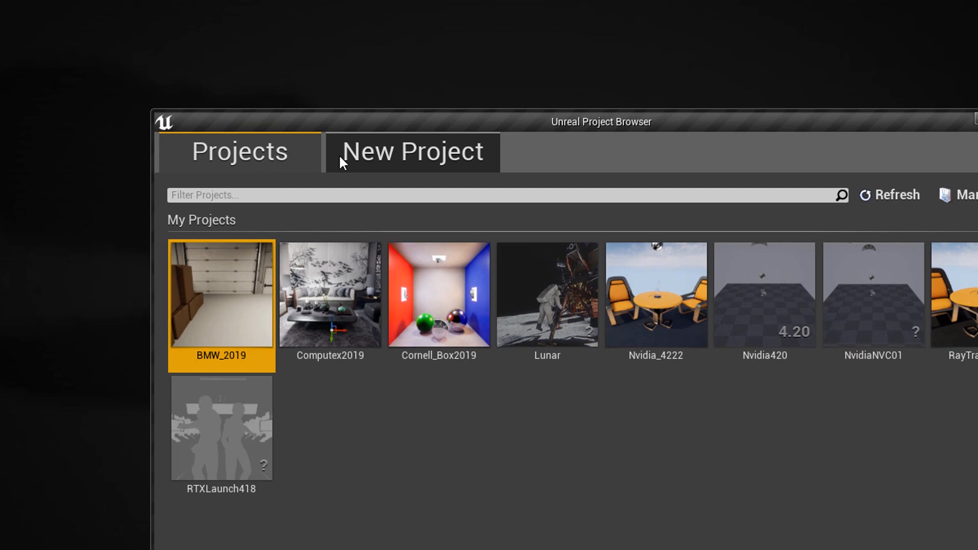
click(411, 152)
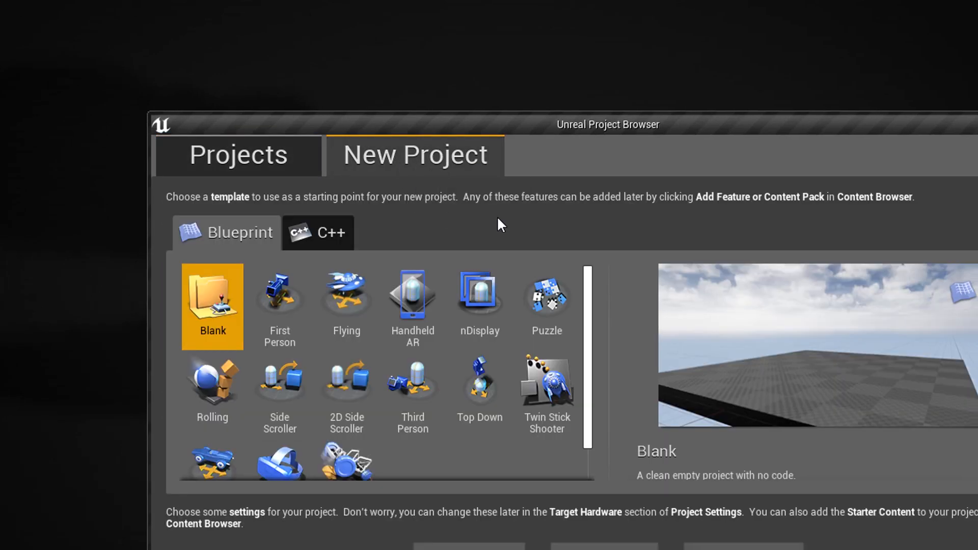
mouse_move(217, 320)
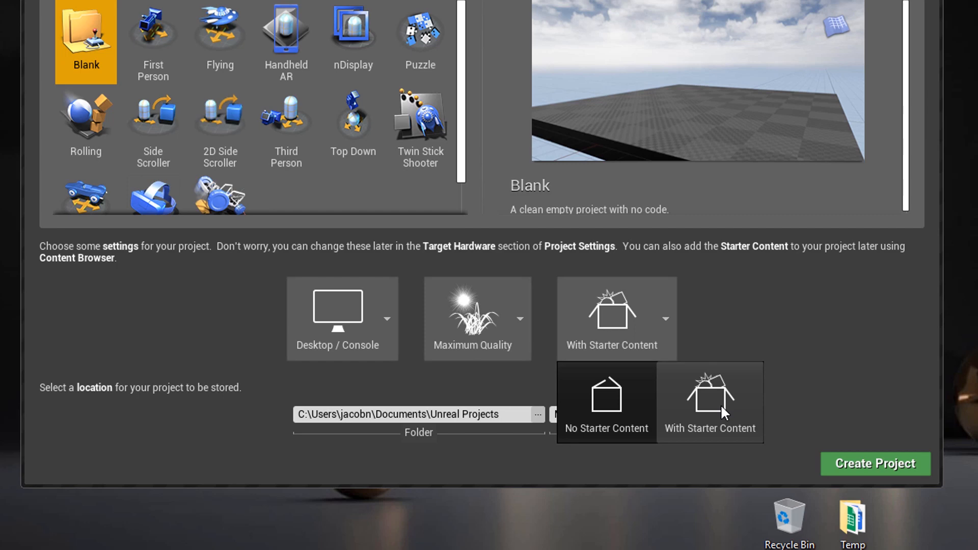
mouse_move(716, 413)
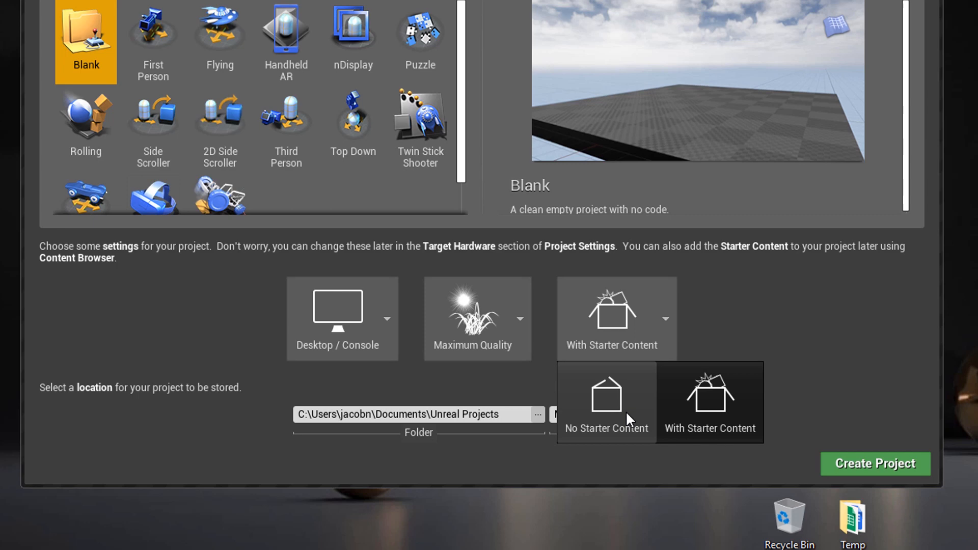
mouse_move(610, 420)
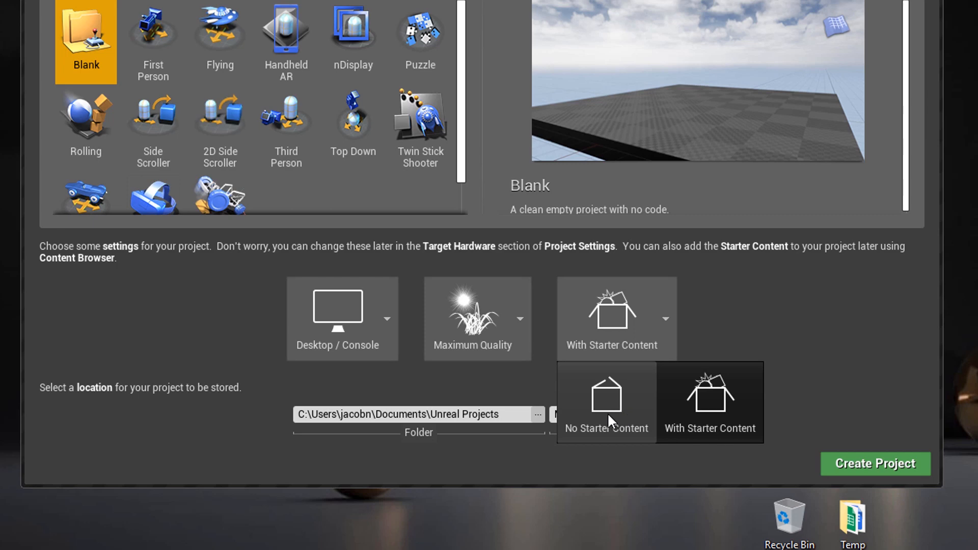
click(709, 402)
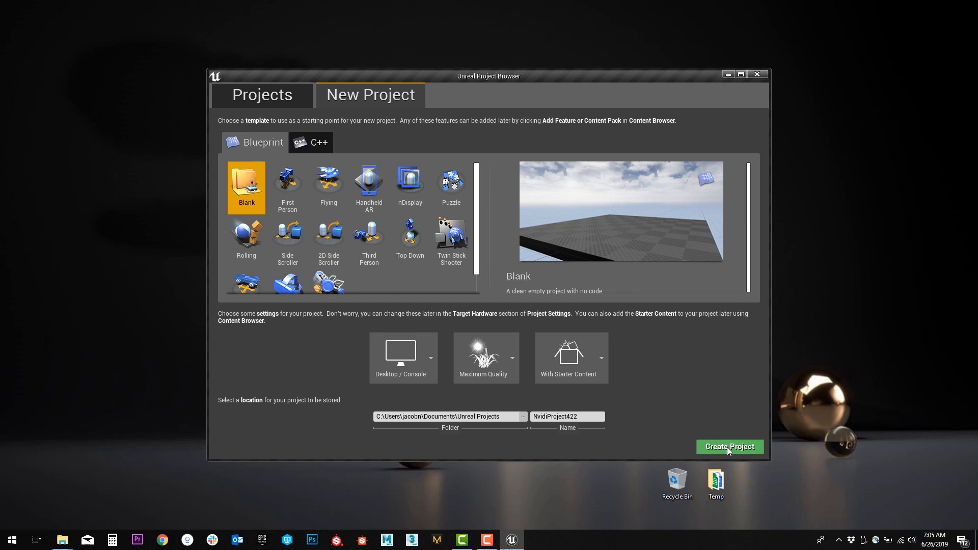
Create NvidiProject422 and let it open on the Minimal_Default level
click(729, 447)
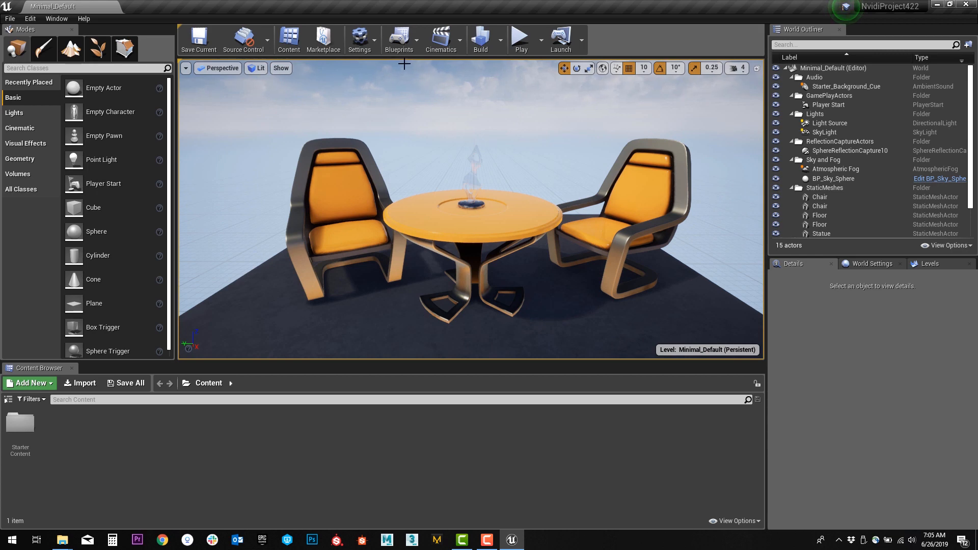
mouse_move(529, 147)
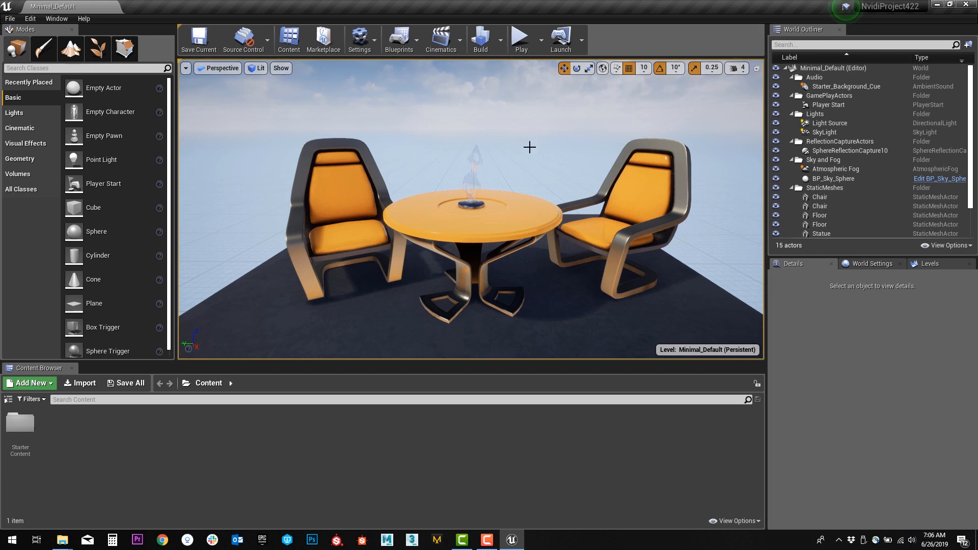
mouse_move(439, 225)
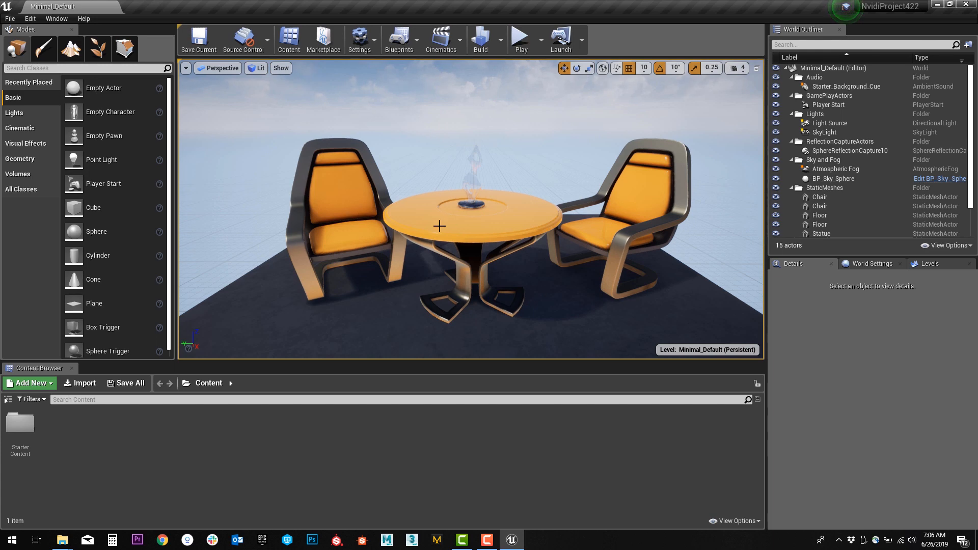
mouse_move(651, 189)
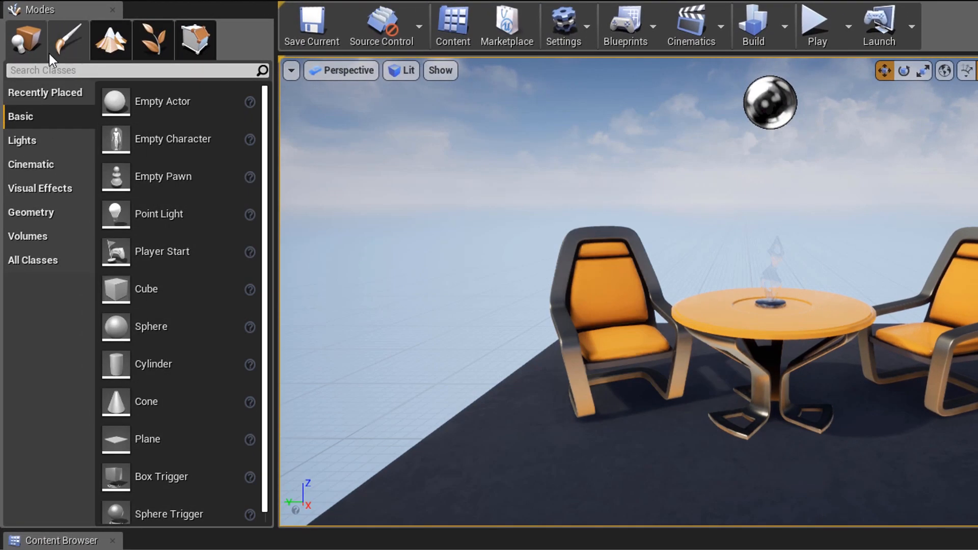
mouse_move(111, 39)
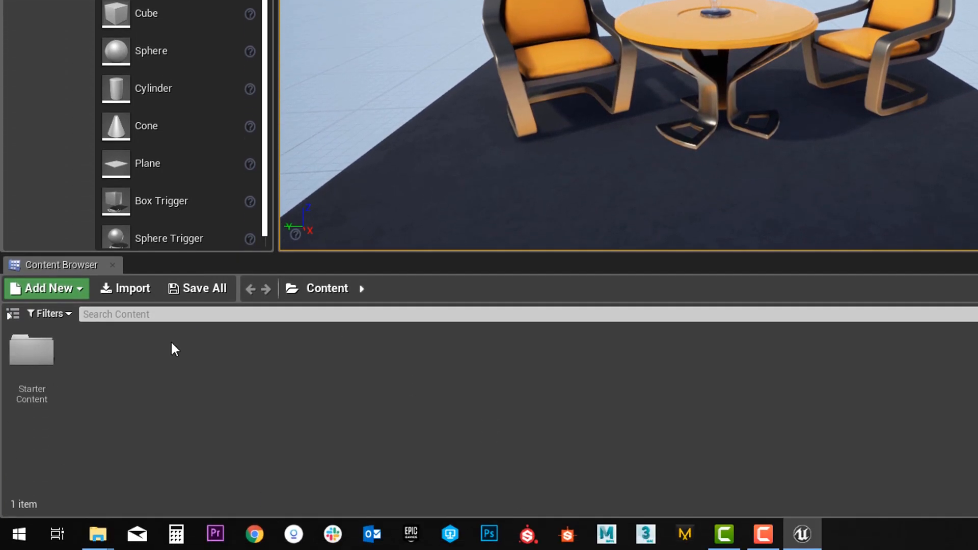
mouse_move(174, 366)
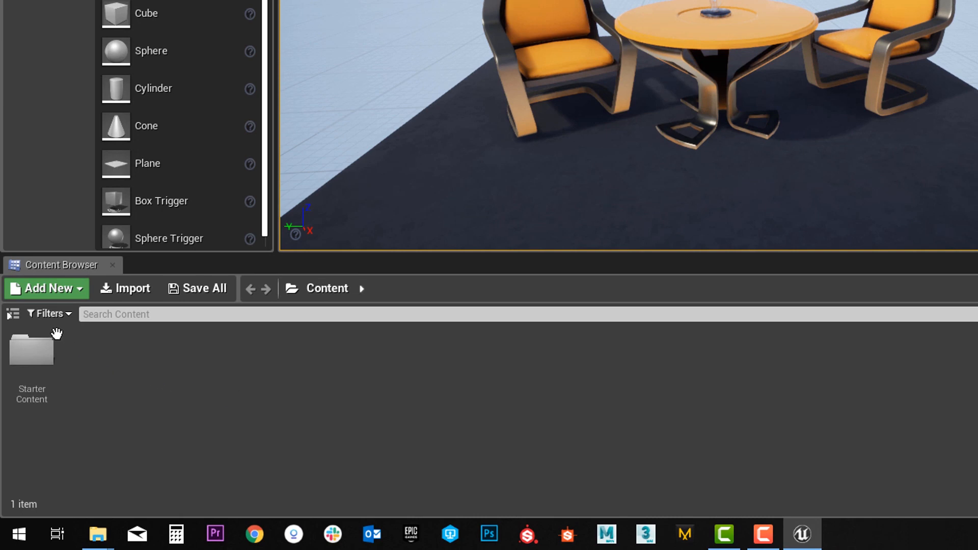
mouse_move(12, 313)
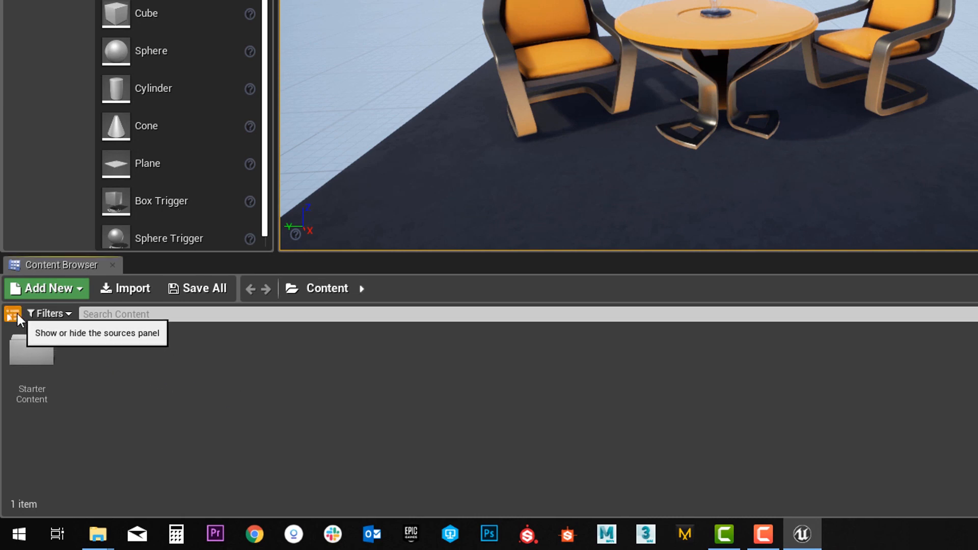
Show the content folder tree and browse into the StarterContent folder
click(12, 314)
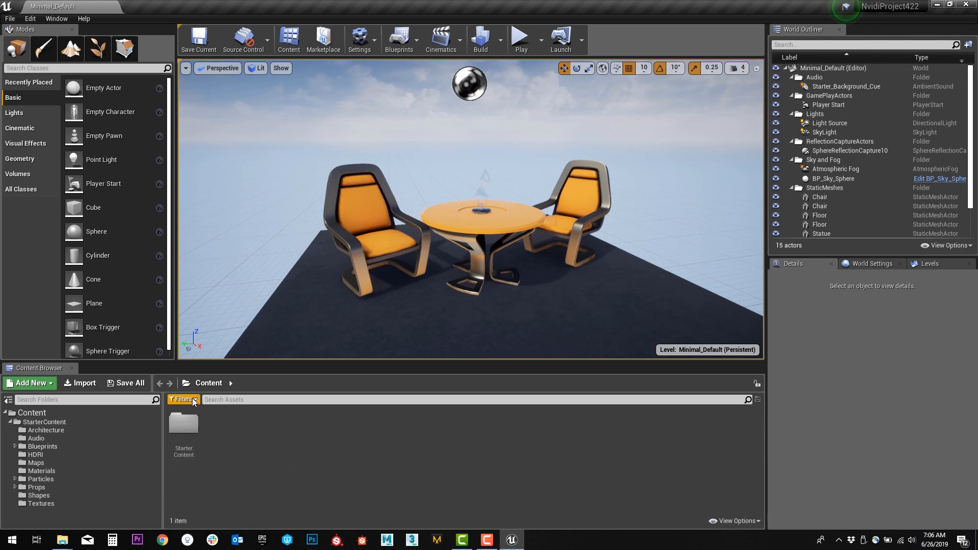
mouse_move(183, 427)
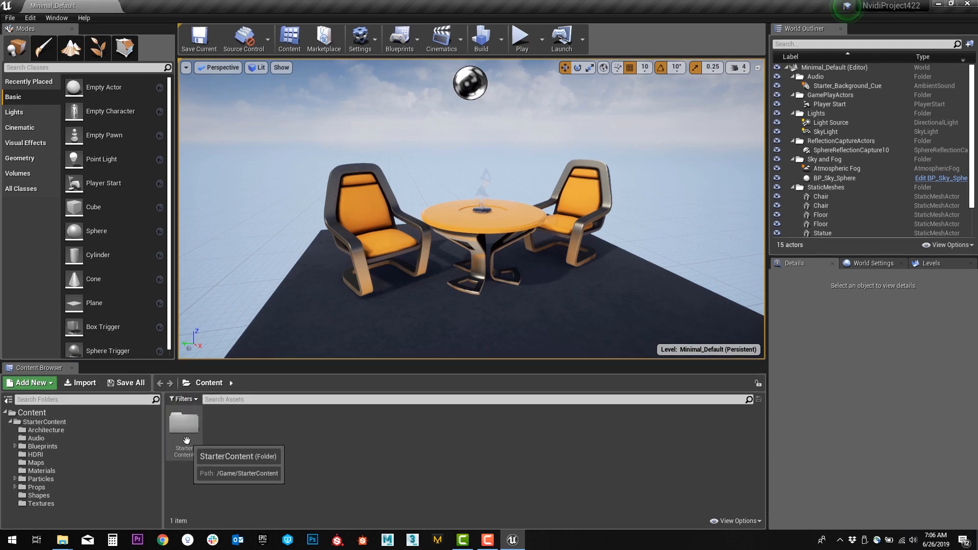
click(183, 398)
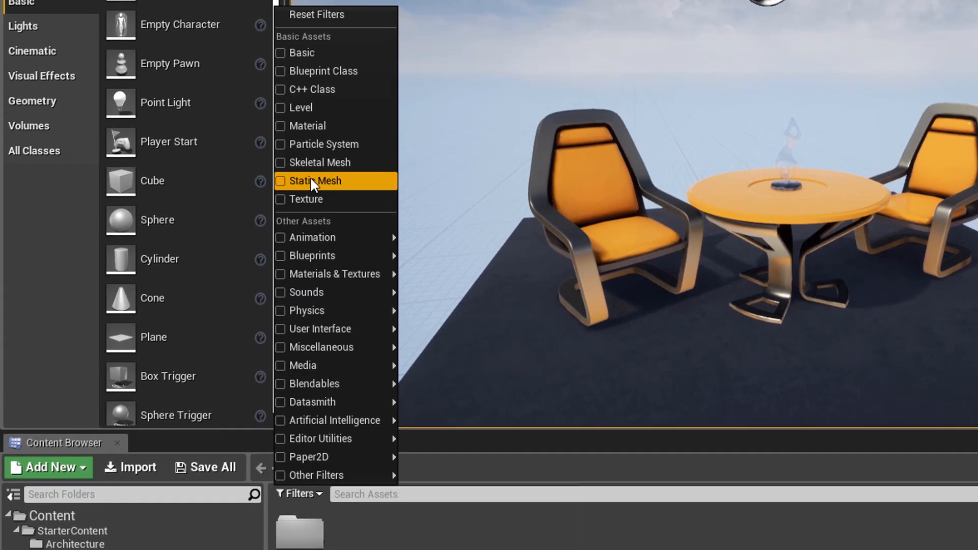
mouse_move(315, 181)
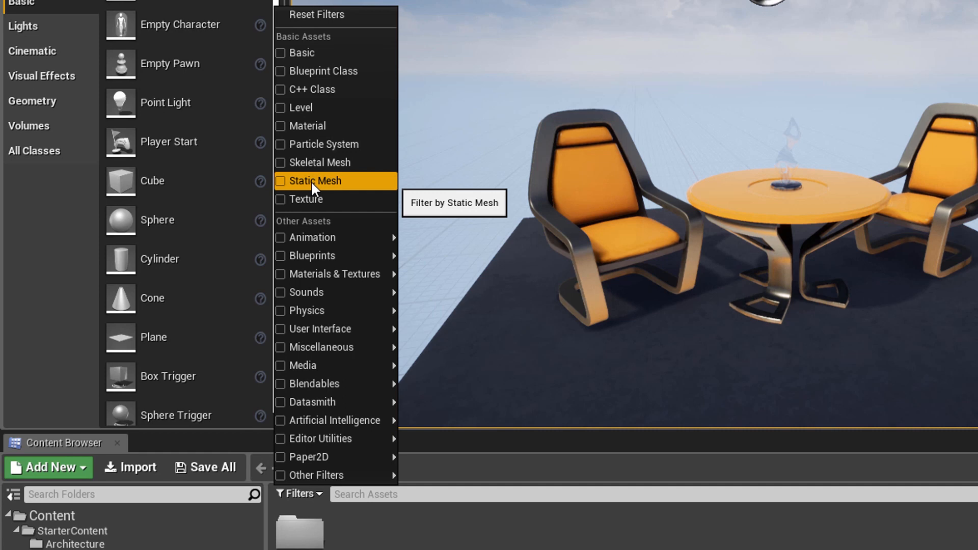
mouse_move(770, 205)
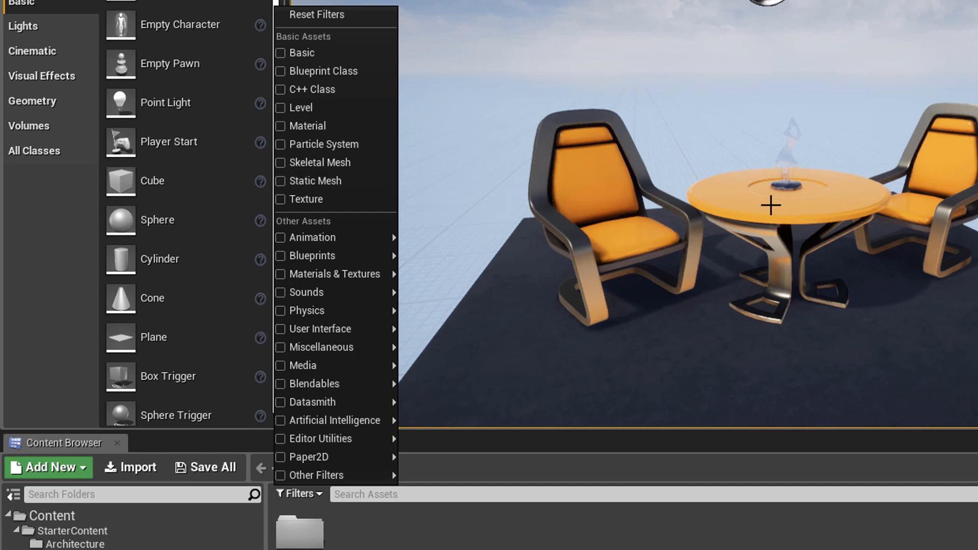
mouse_move(606, 230)
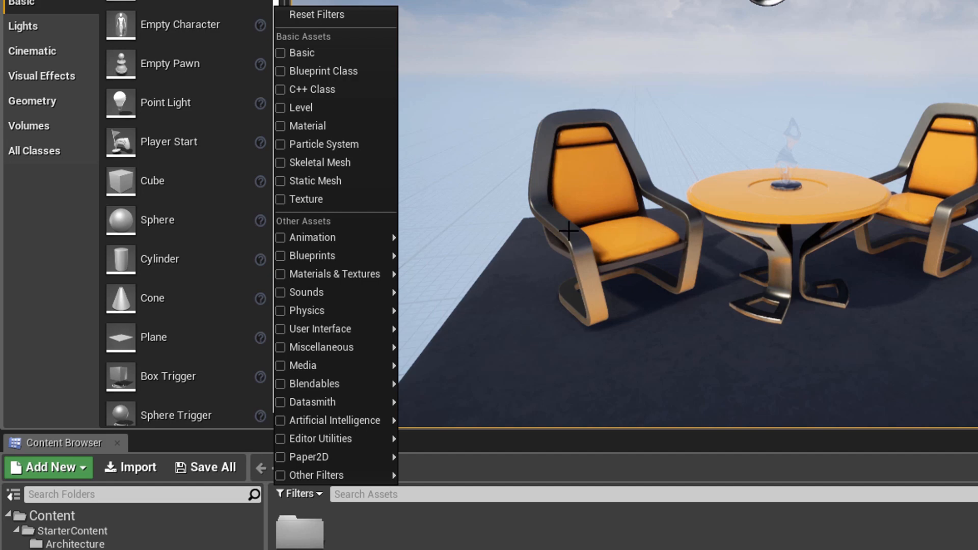
Filter to Static Mesh assets and browse Architecture, Audio and Blueprints under StarterContent
click(280, 181)
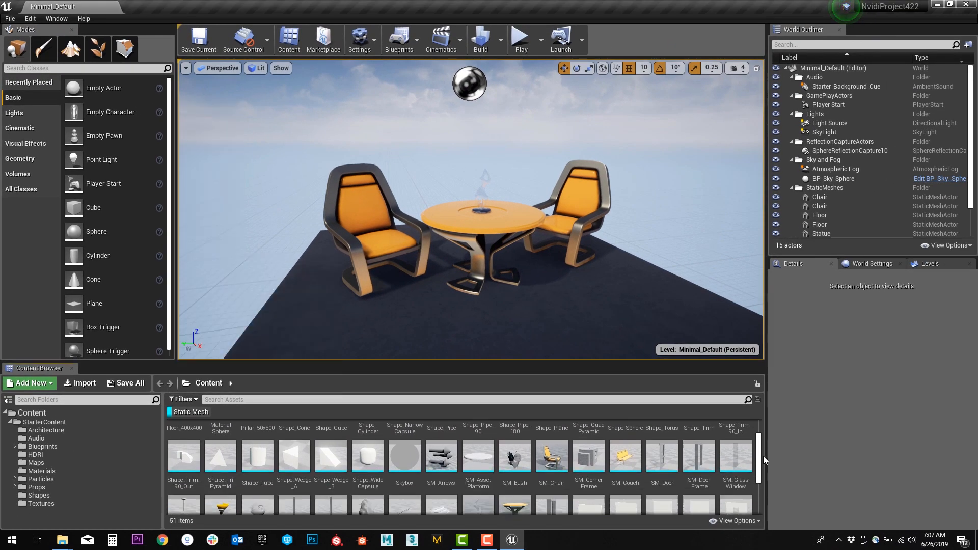
scroll(down, 3)
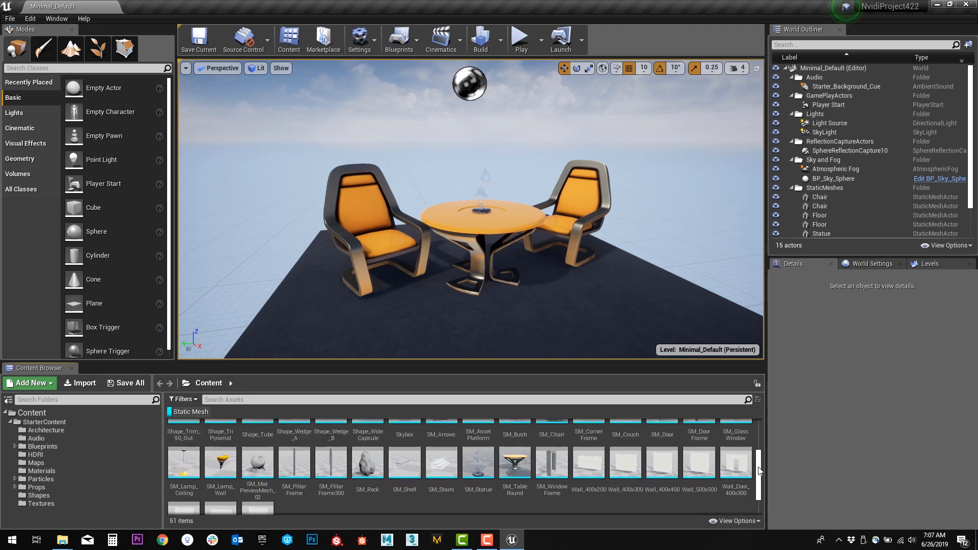
scroll(down, 3)
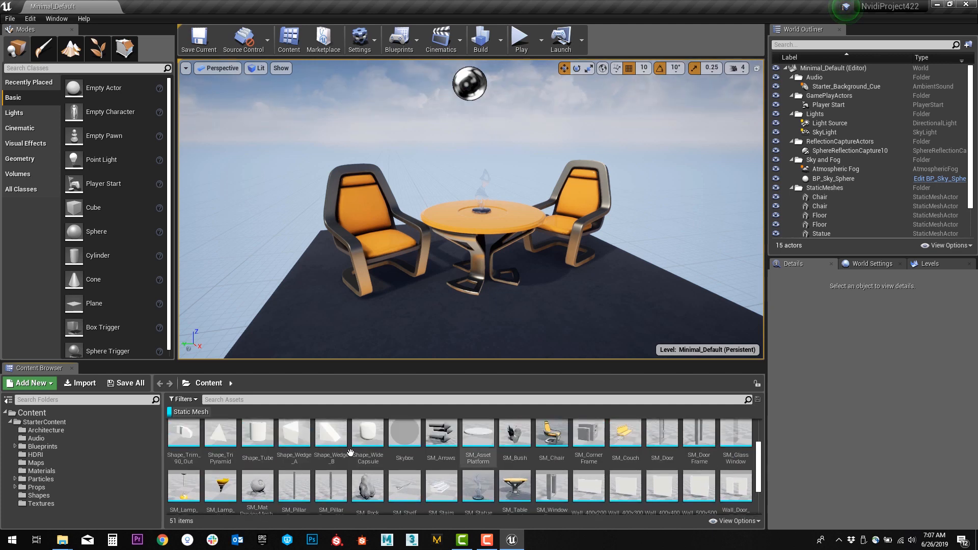
click(45, 431)
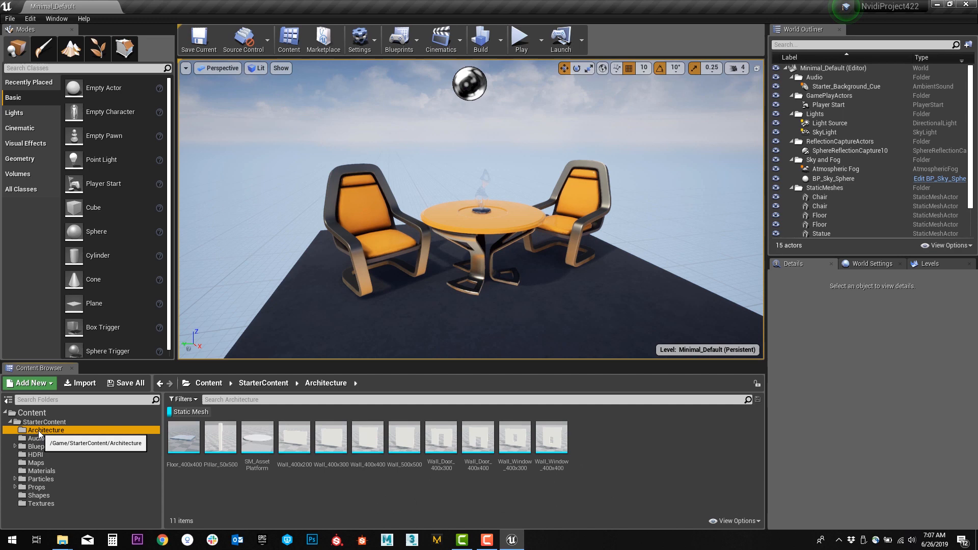
click(37, 438)
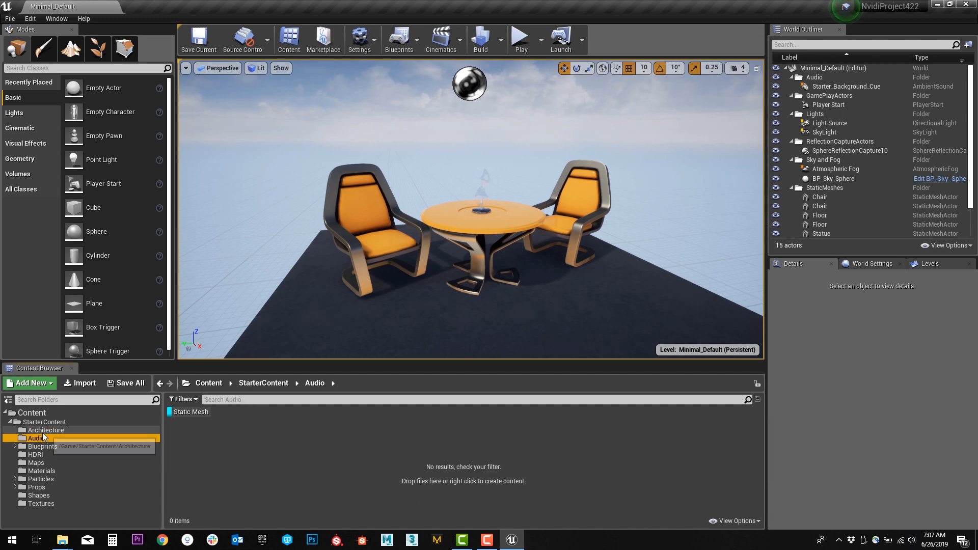
click(46, 430)
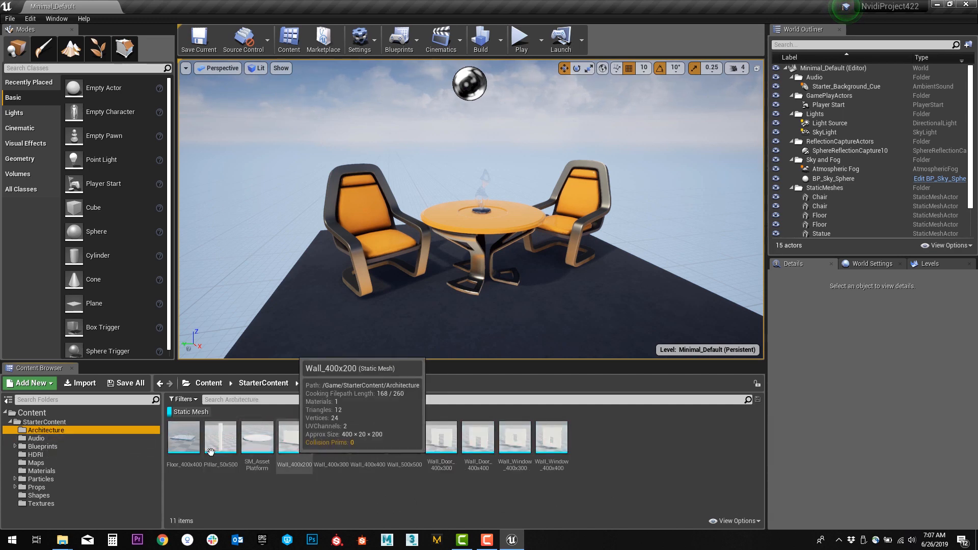
click(41, 446)
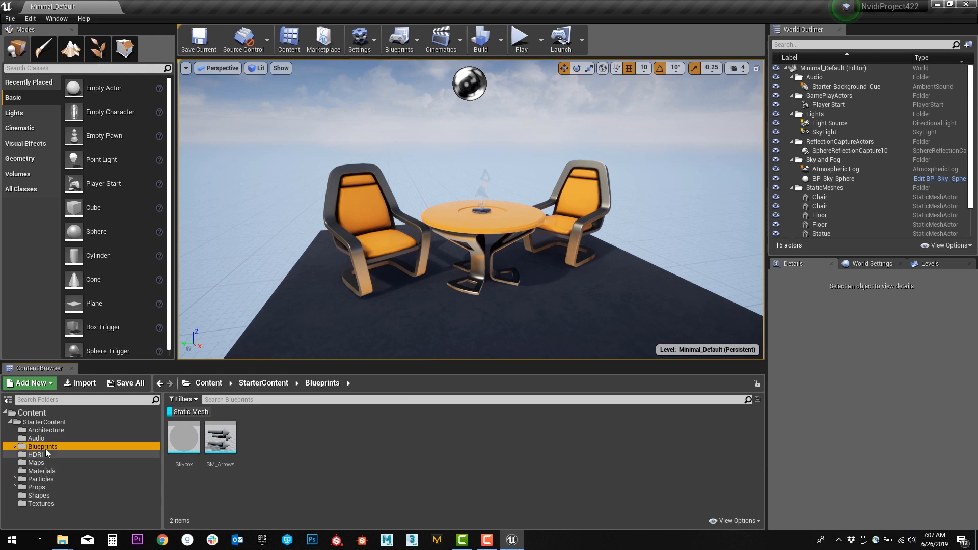
click(44, 422)
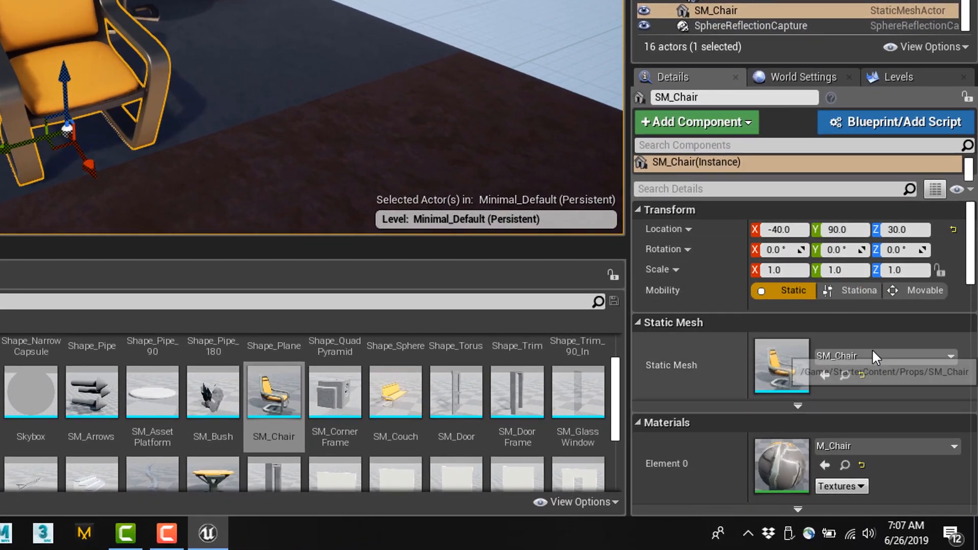
Keep SM_Chair as the new chair's mesh and review its material, physics and collision details
click(923, 290)
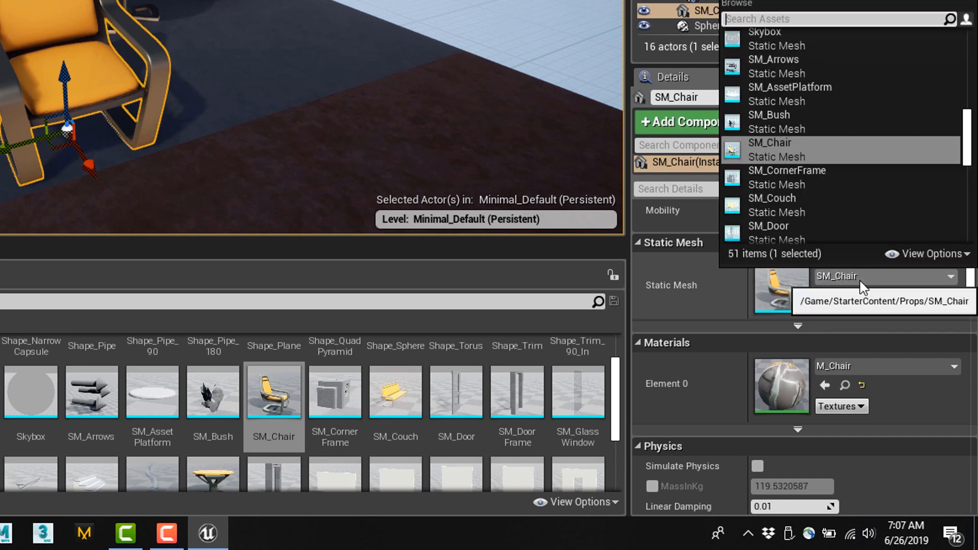
click(787, 170)
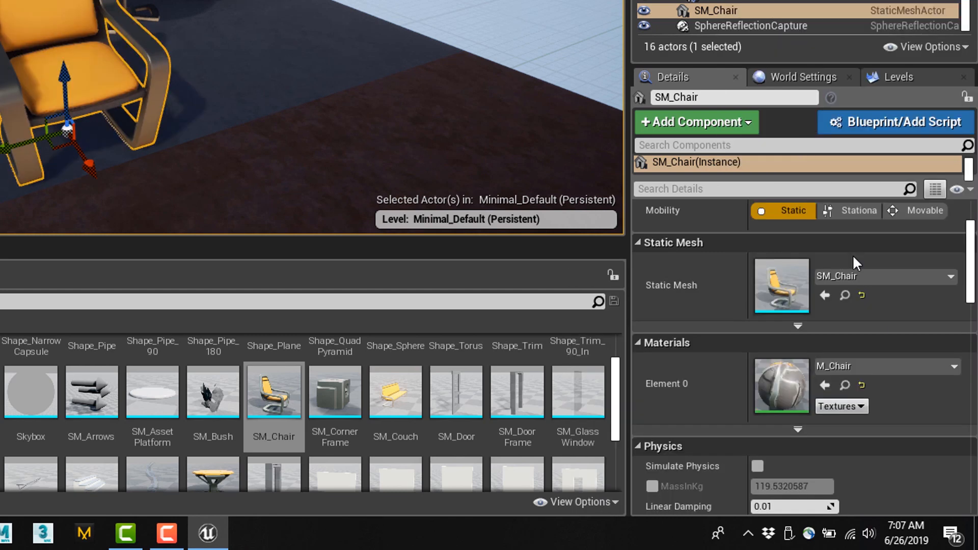
mouse_move(864, 276)
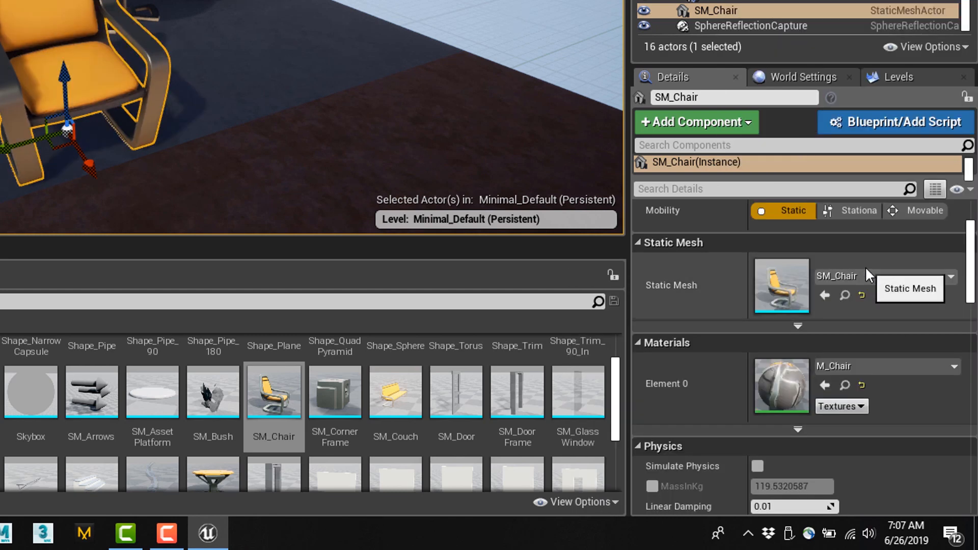
mouse_move(895, 367)
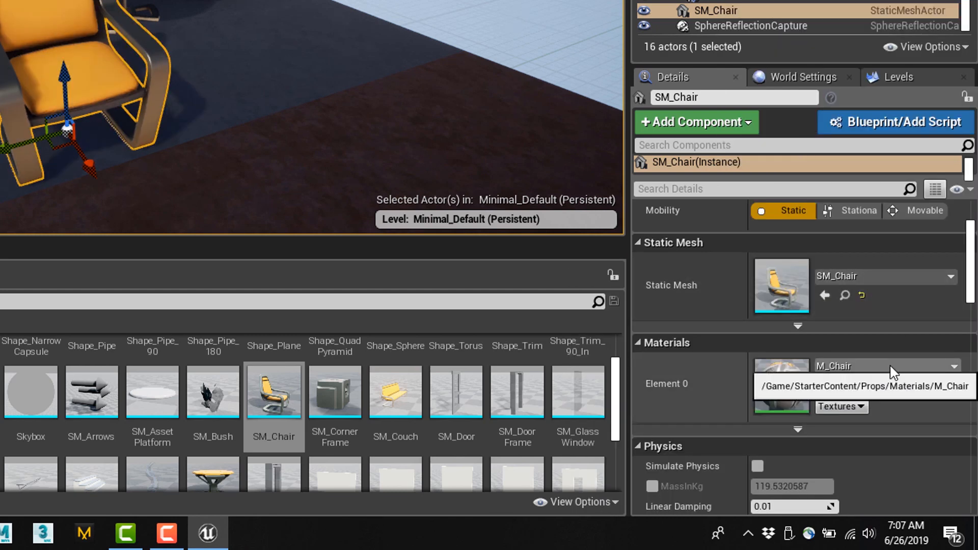
scroll(down, 3)
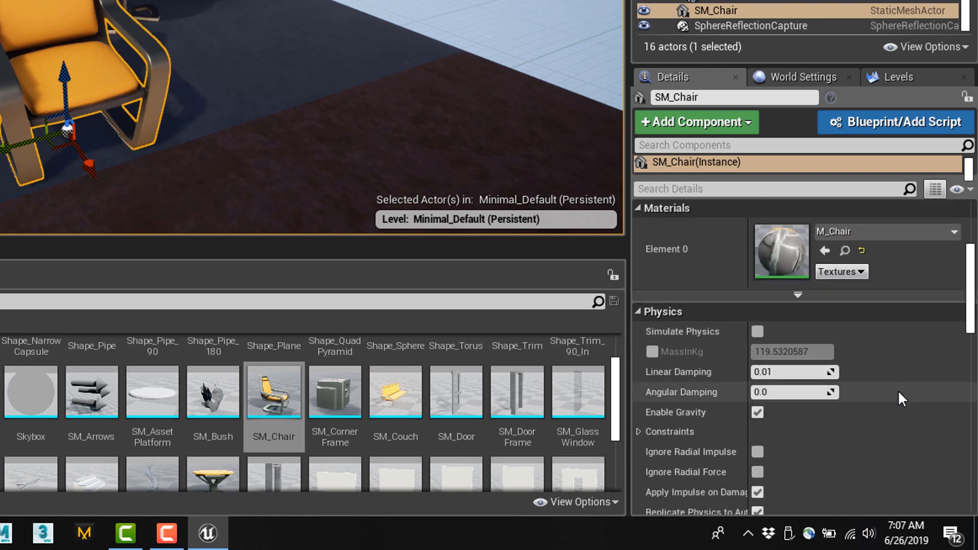
scroll(down, 3)
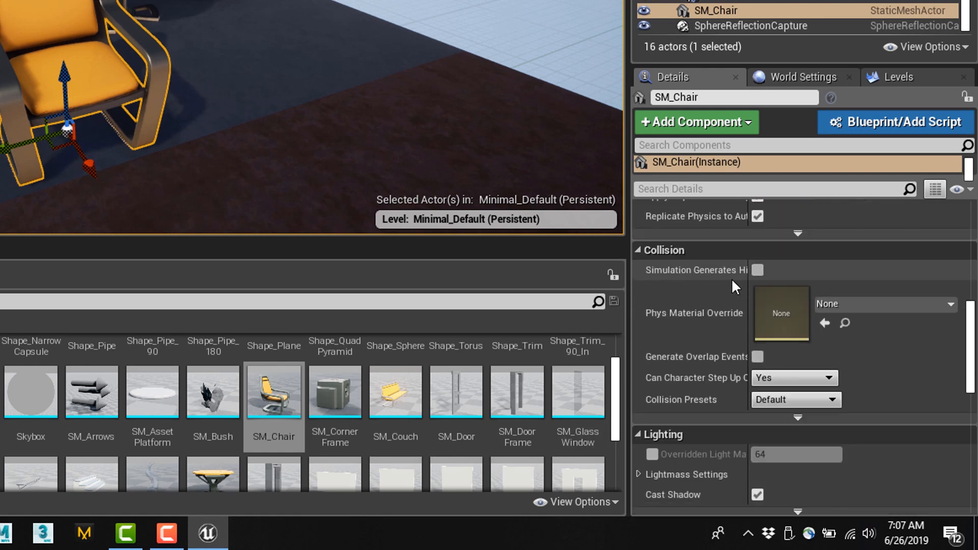
scroll(down, 3)
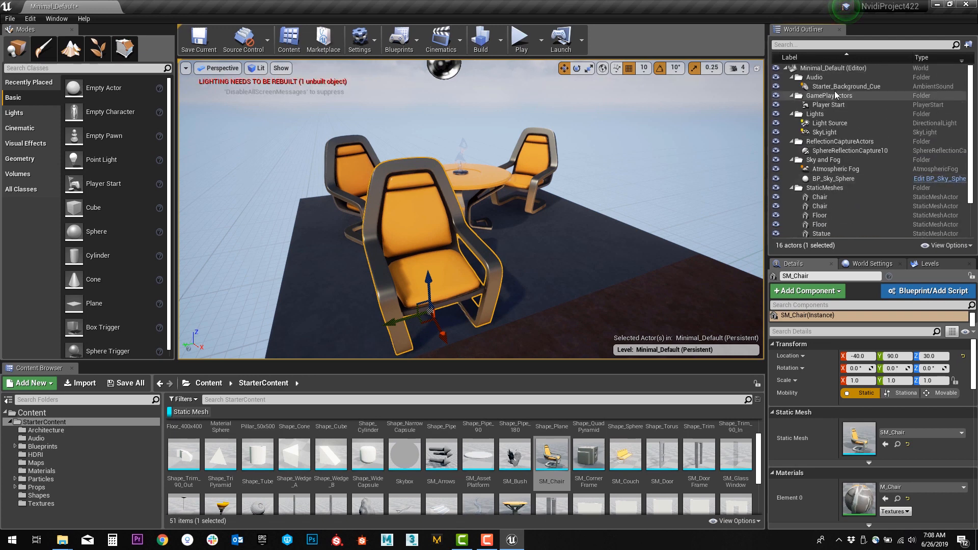
click(847, 86)
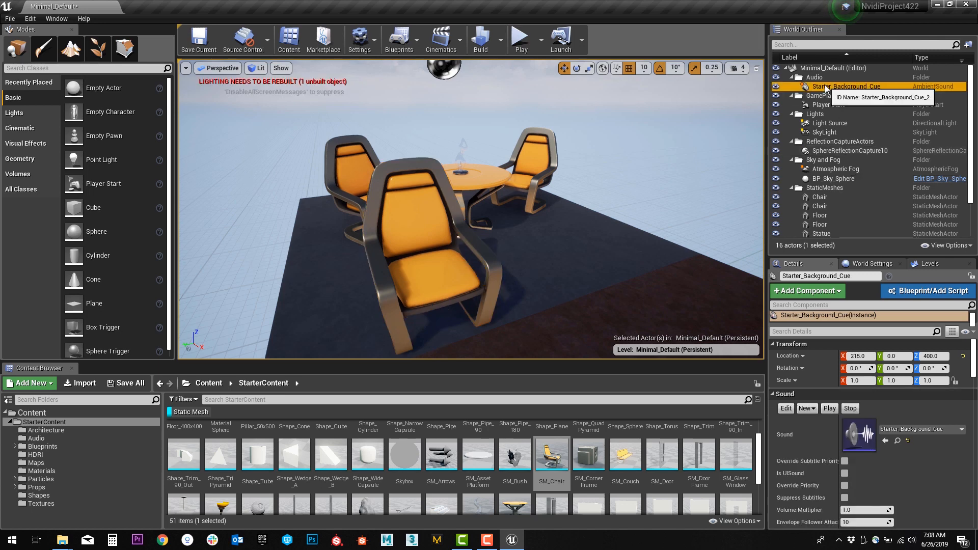
click(830, 123)
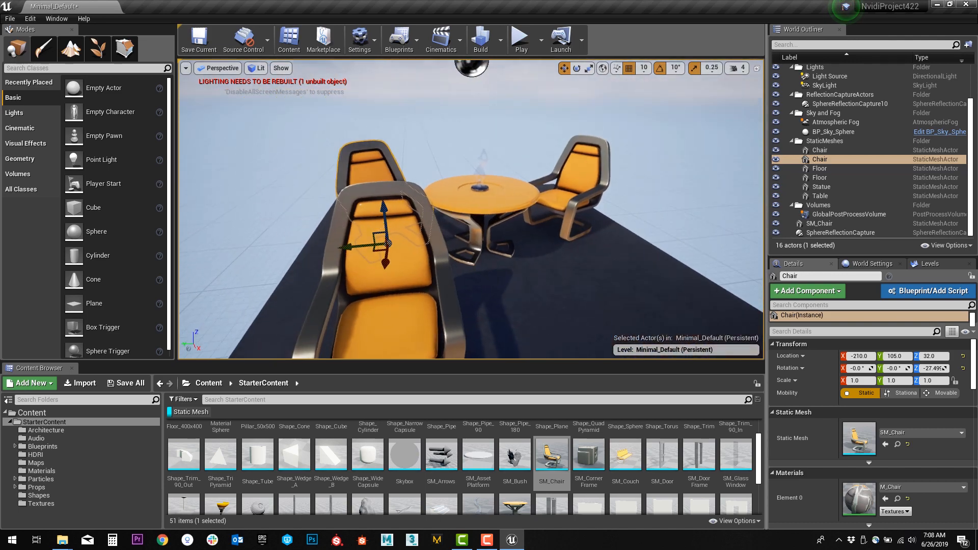
click(820, 167)
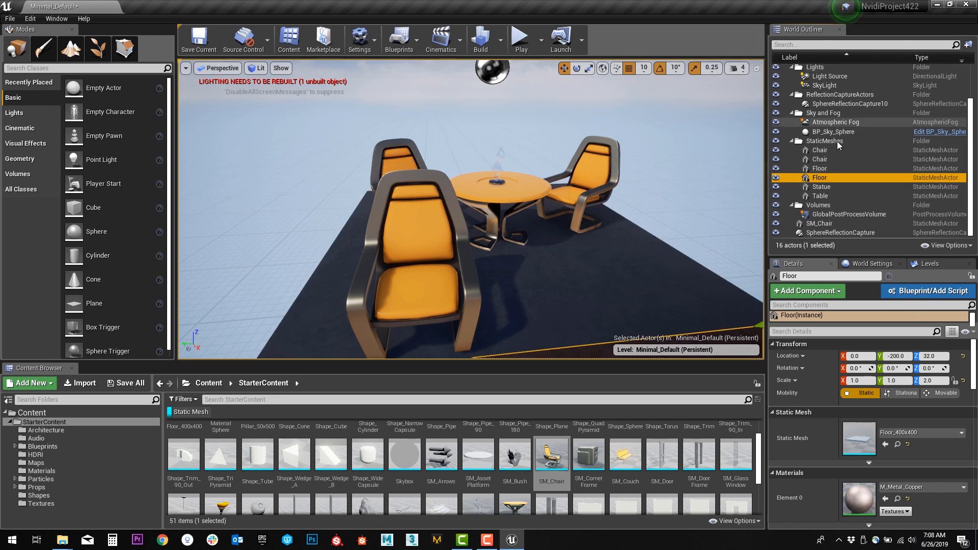
click(835, 121)
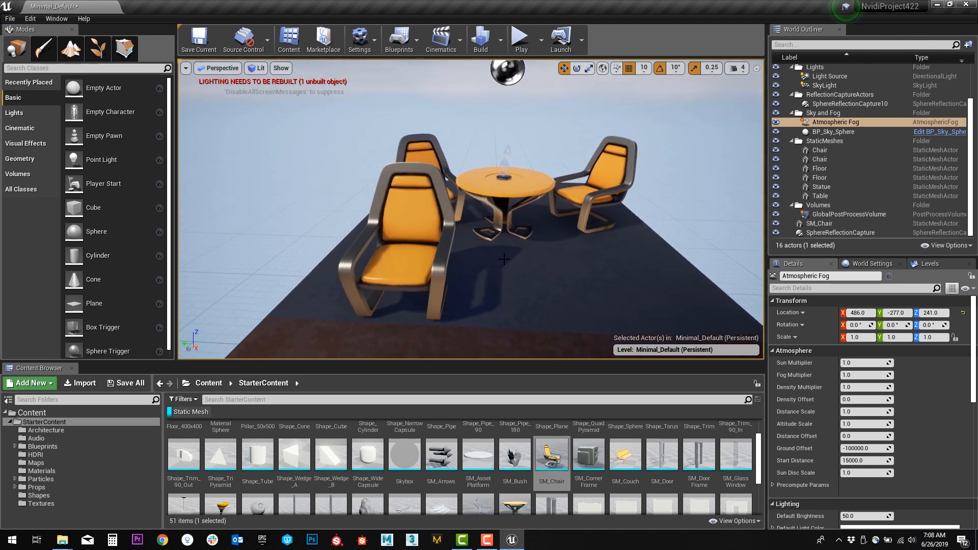
Move the newly added SM_Chair onto the floor in front of the table, near its front-left
click(375, 256)
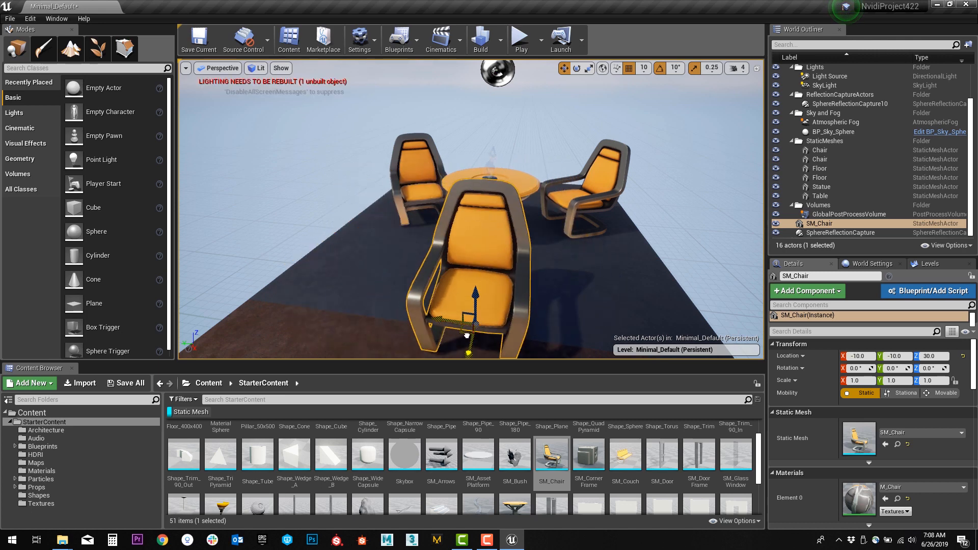
drag(469, 312, 375, 269)
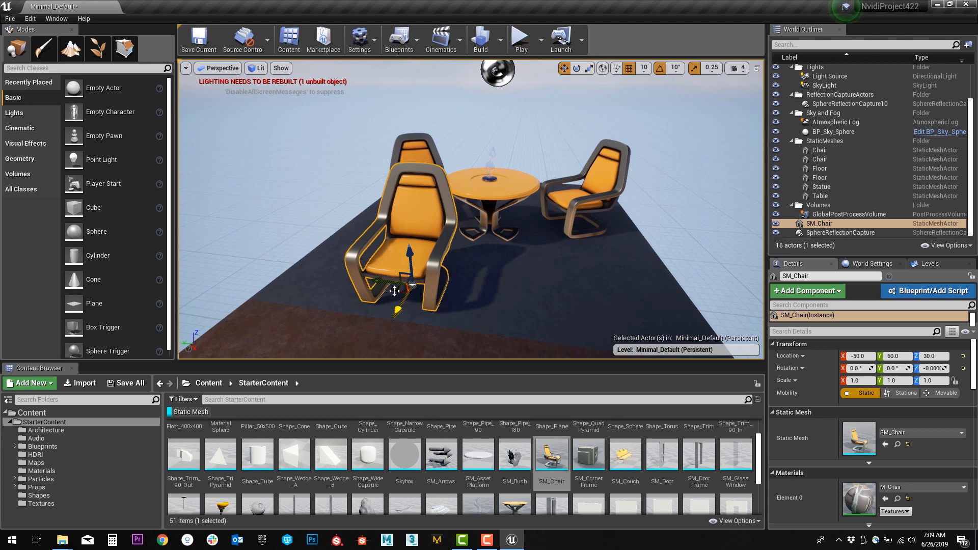
drag(408, 290, 461, 281)
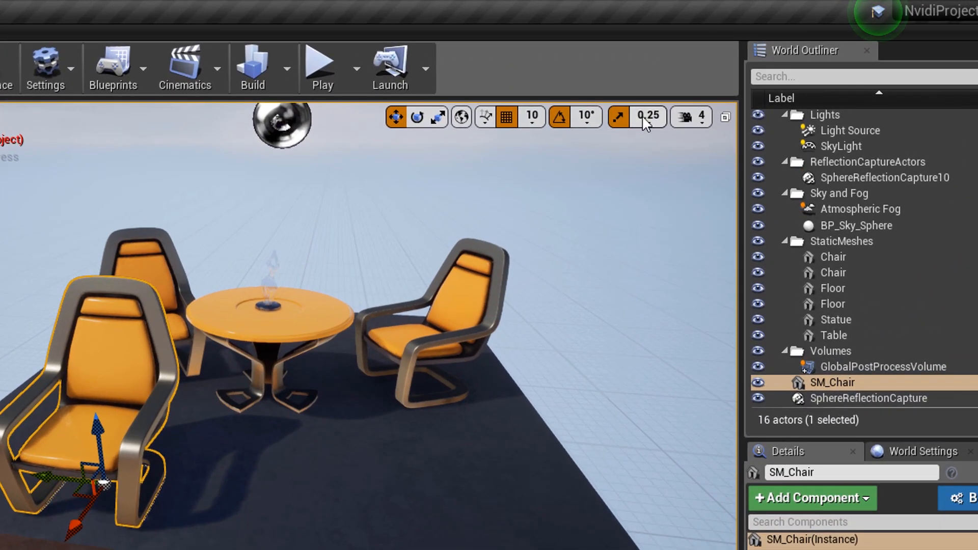
mouse_move(506, 118)
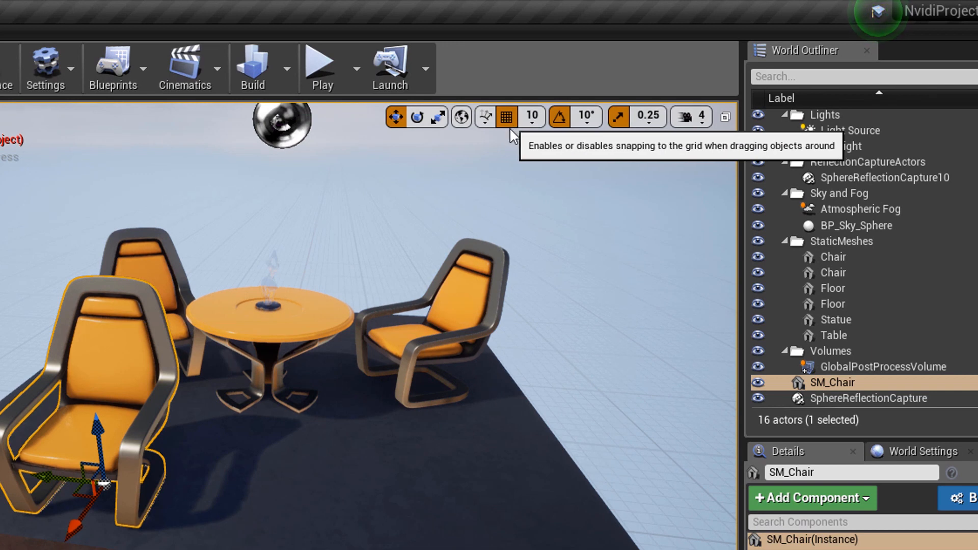
mouse_move(524, 127)
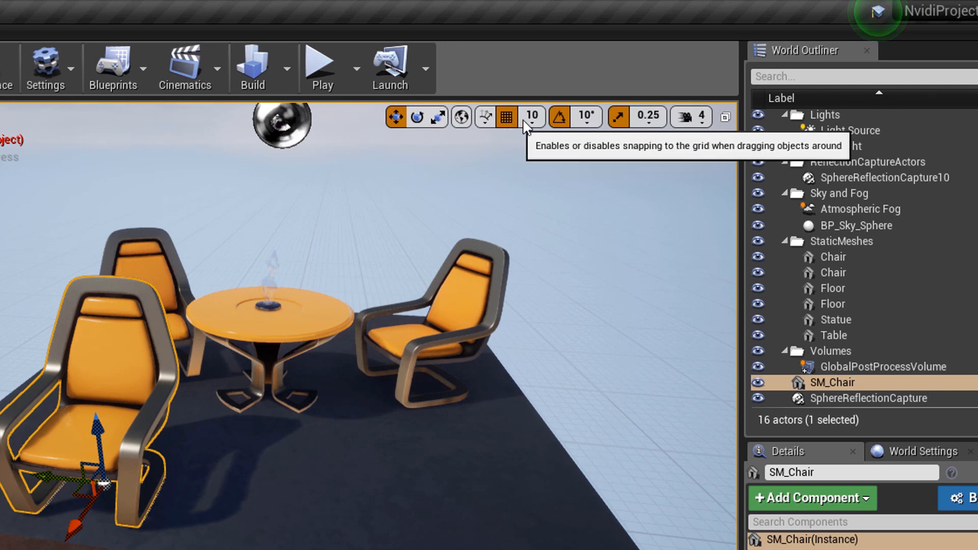
mouse_move(532, 117)
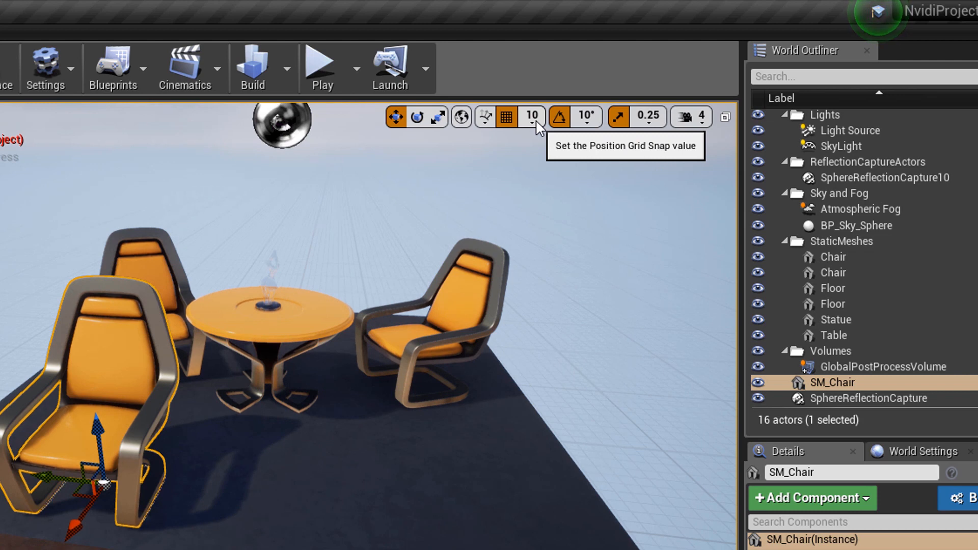
Pick a position snap size, scale the front chair to 0.75 and shift it toward the table
click(539, 117)
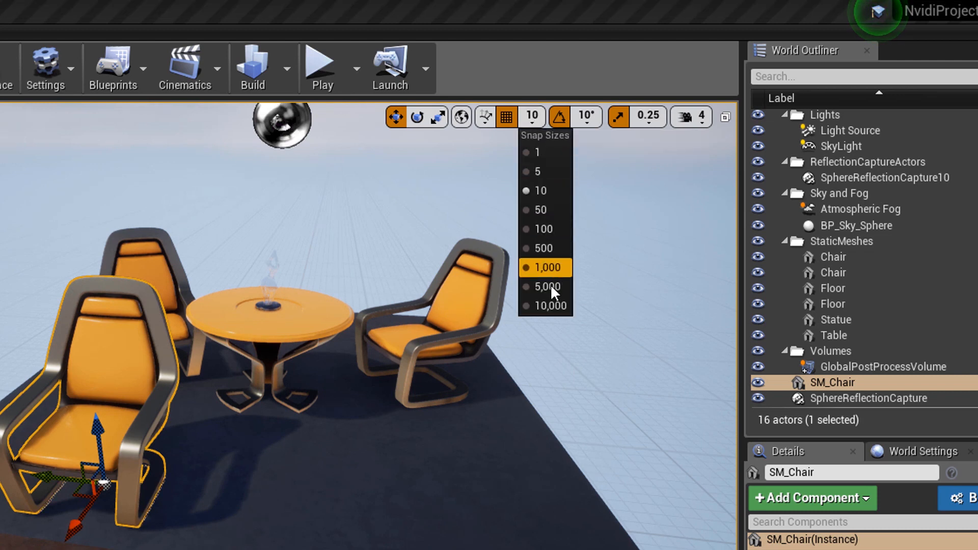
click(536, 152)
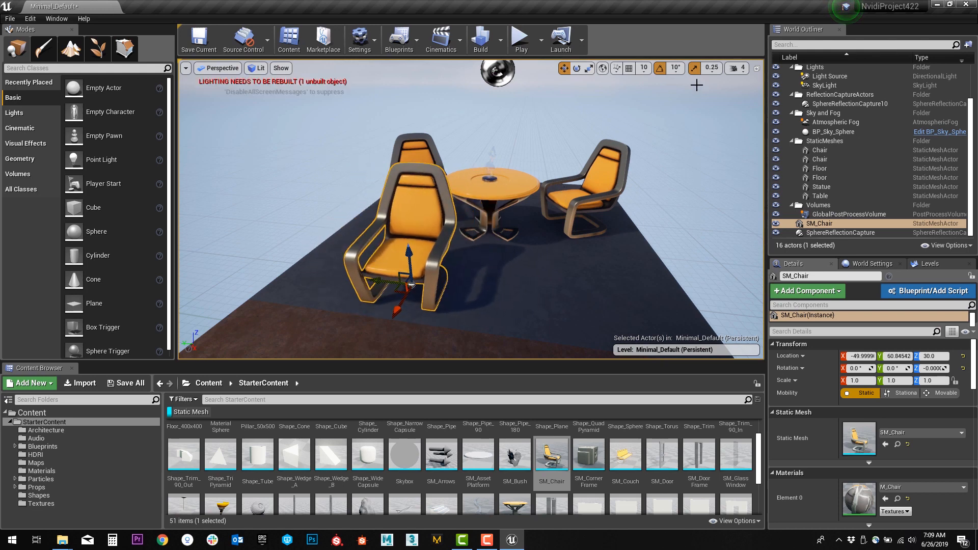
click(575, 68)
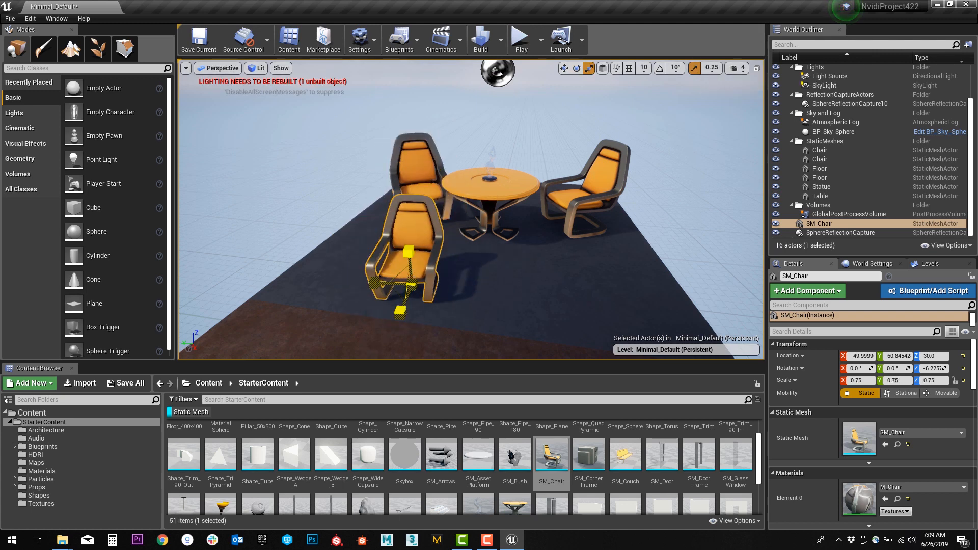
click(576, 67)
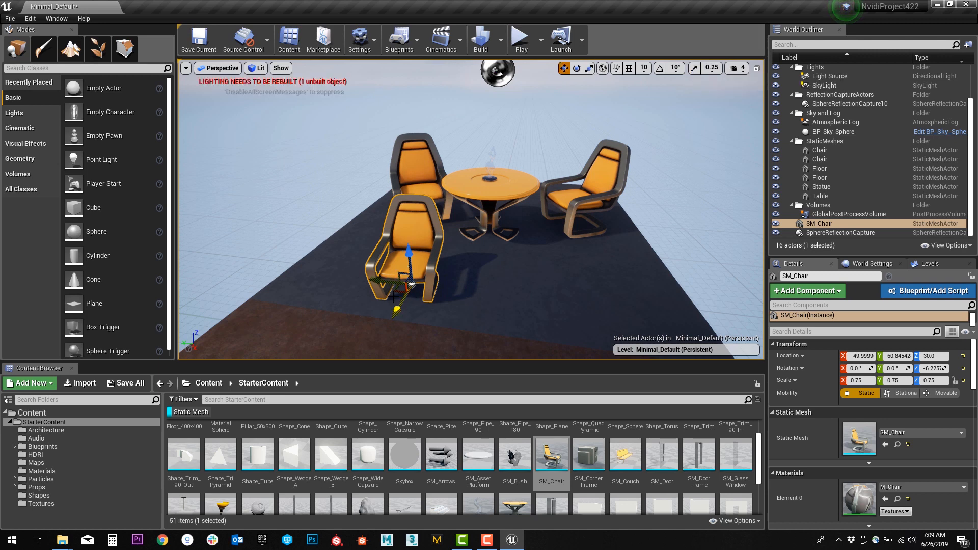
drag(399, 262, 380, 252)
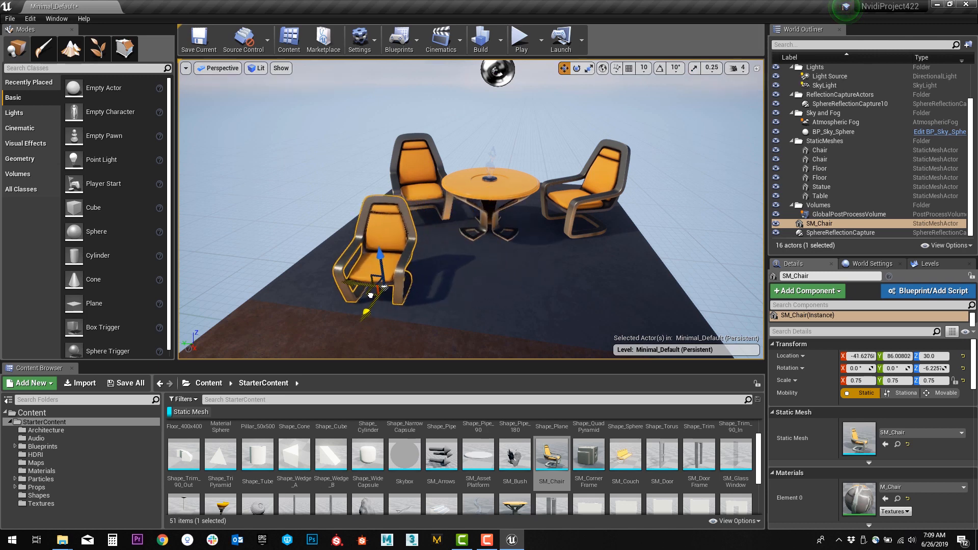
Duplicate the chair as Chair2 and position it on the table's right side, angled toward it
drag(381, 268, 364, 255)
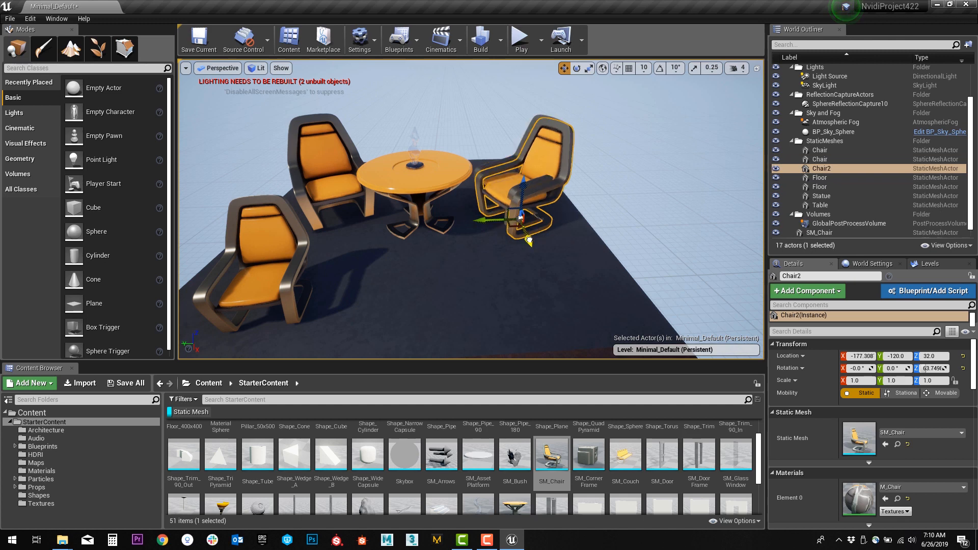
drag(522, 222, 541, 264)
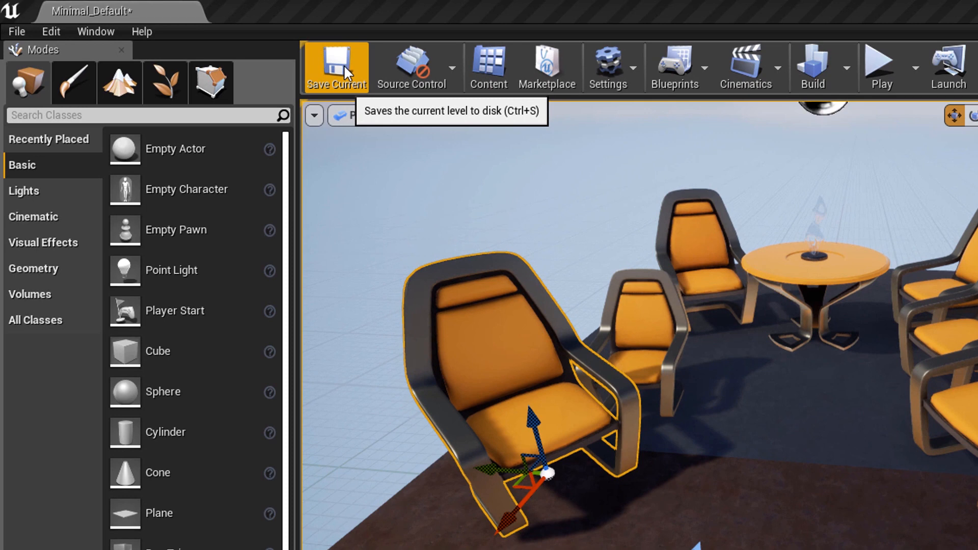
Save the Minimal_Default level with the chairs arranged around the table
click(335, 67)
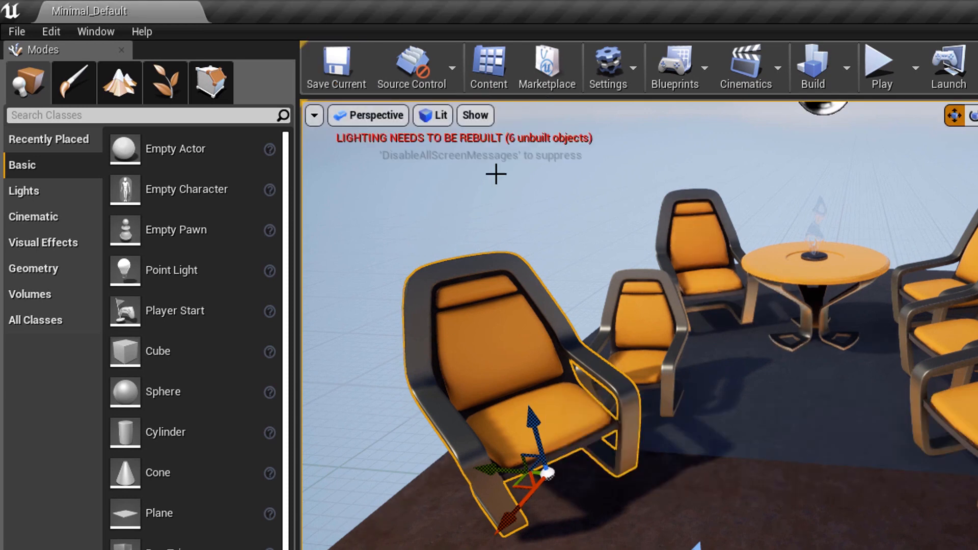
mouse_move(336, 67)
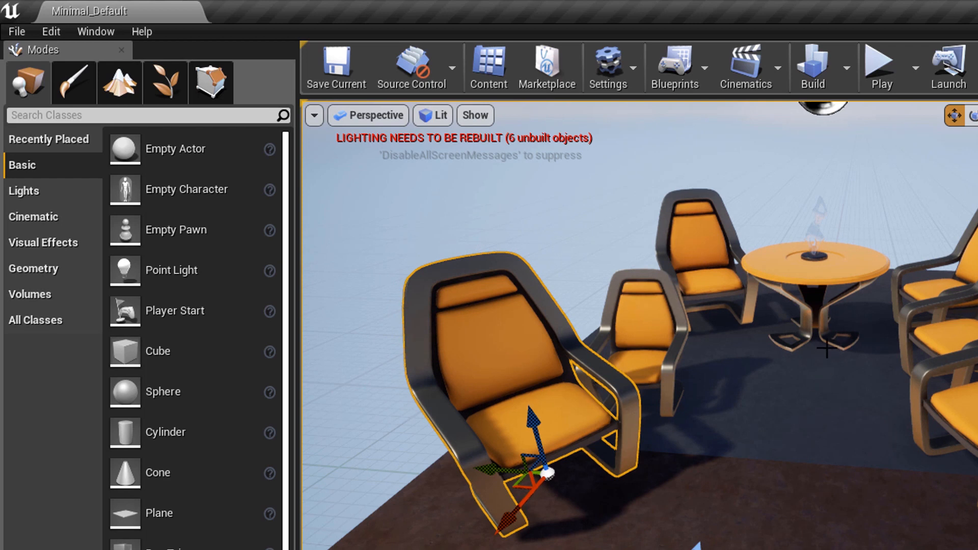
mouse_move(964, 215)
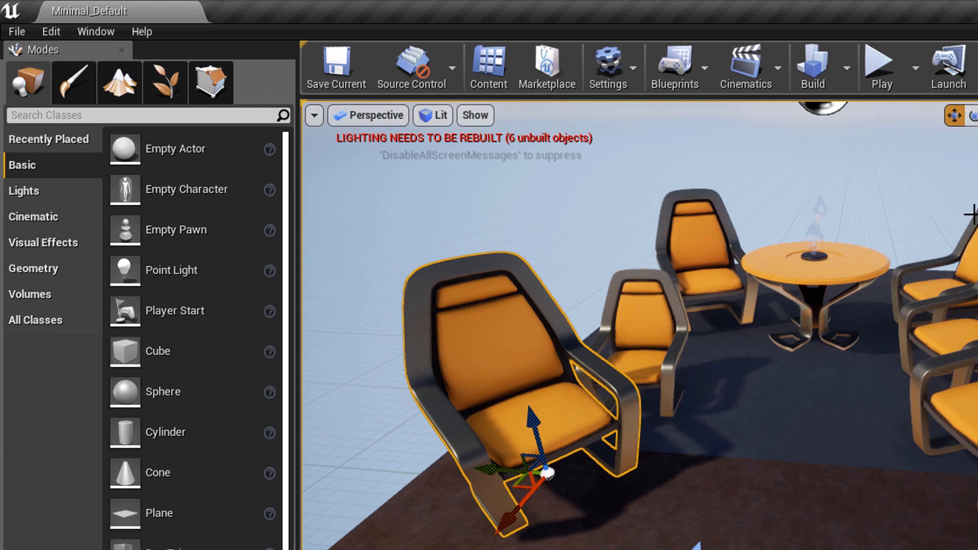
click(16, 31)
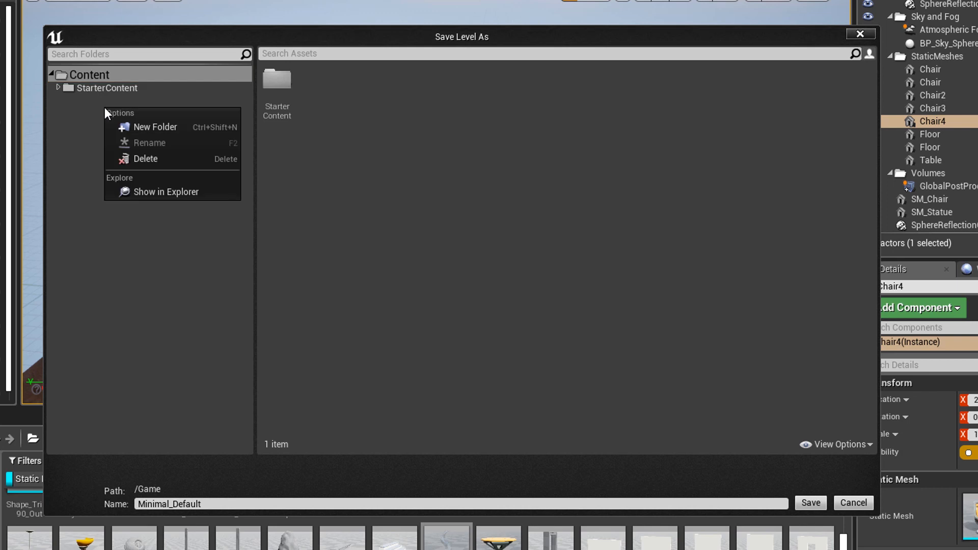
Save the level as Chair_World in a new Maps folder under Content
click(154, 127)
text(Maps)
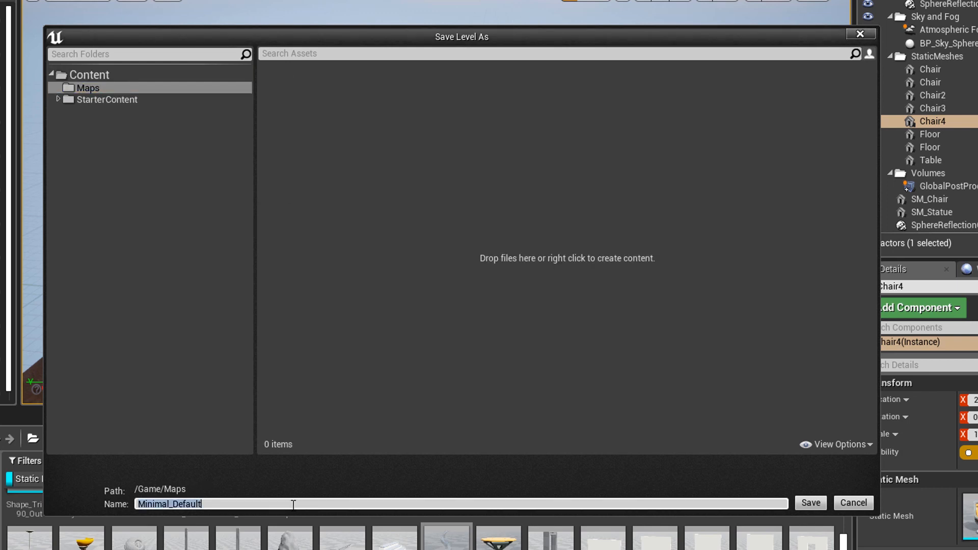
text(Chair_World)
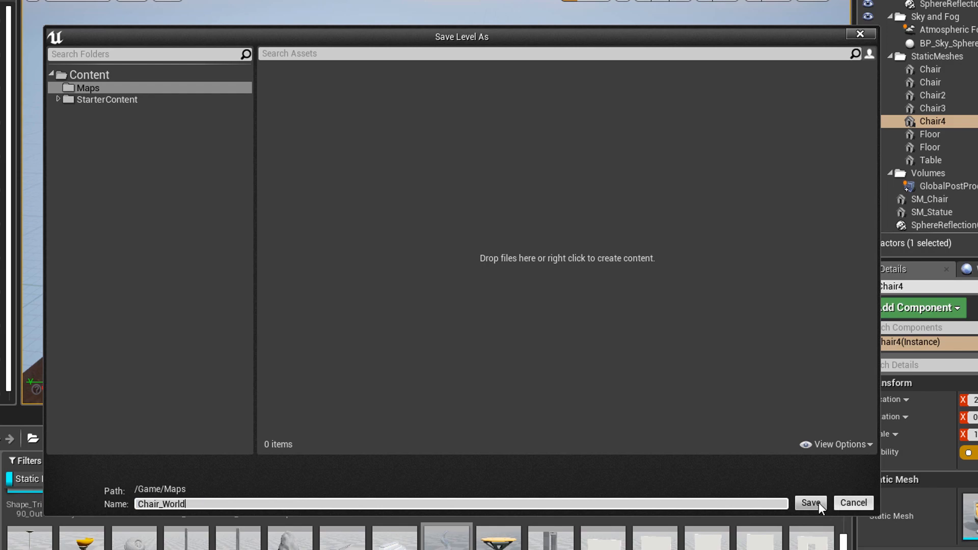
click(809, 503)
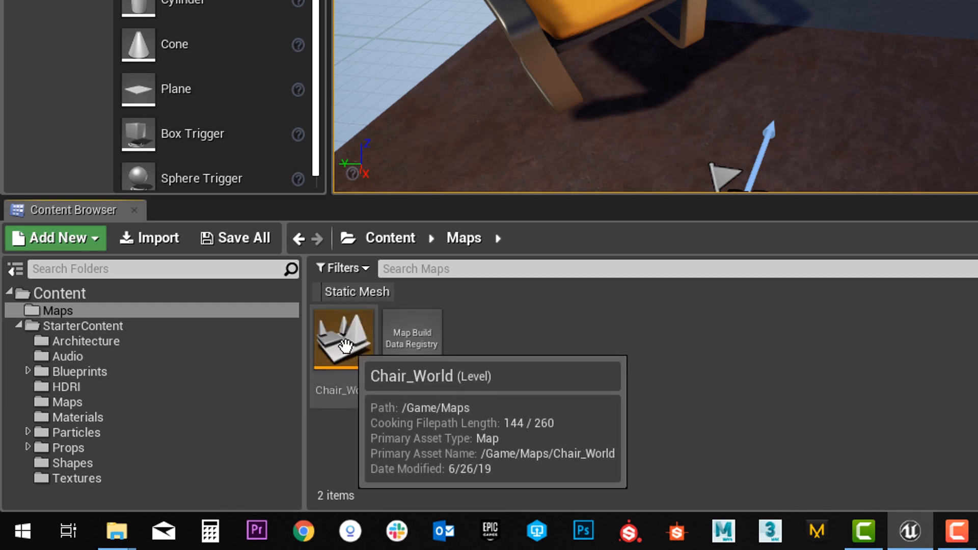
Load the Chair_World level asset from the Maps folder
double_click(342, 336)
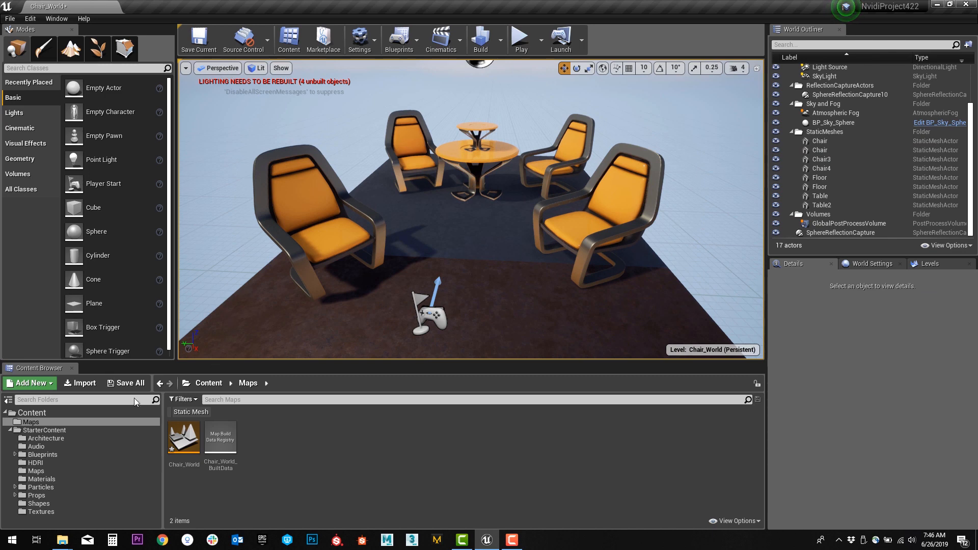
Save All pending content, confirming the Chair_World level in the Save Content dialog
click(126, 383)
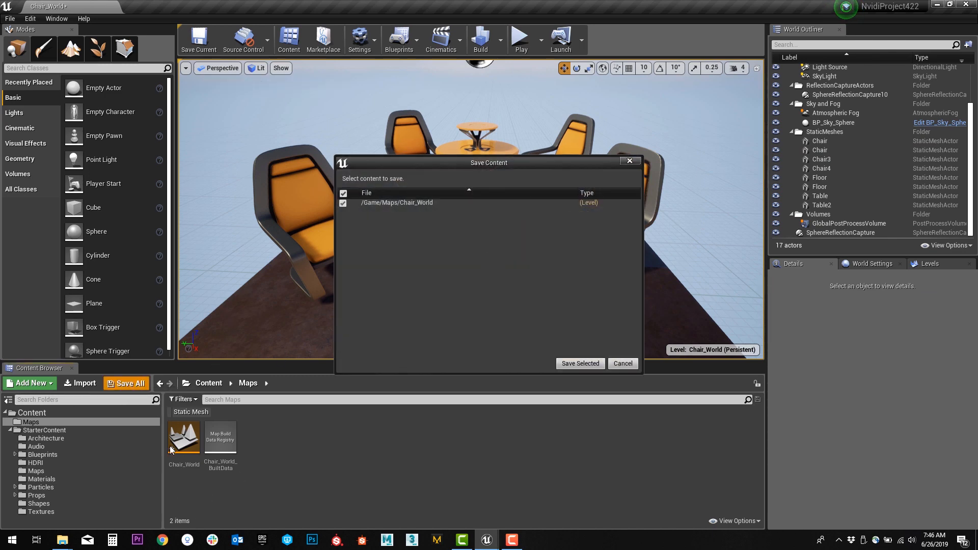
mouse_move(578, 363)
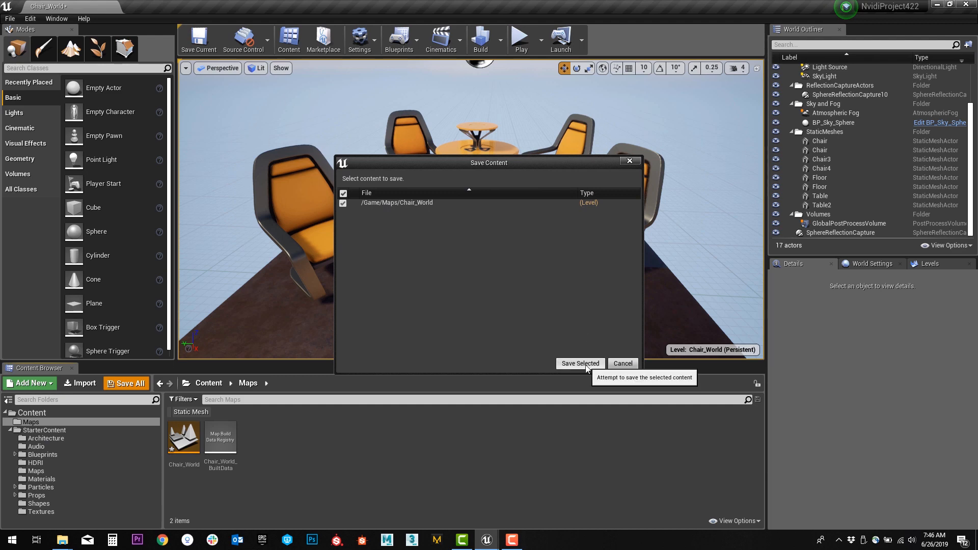
click(580, 363)
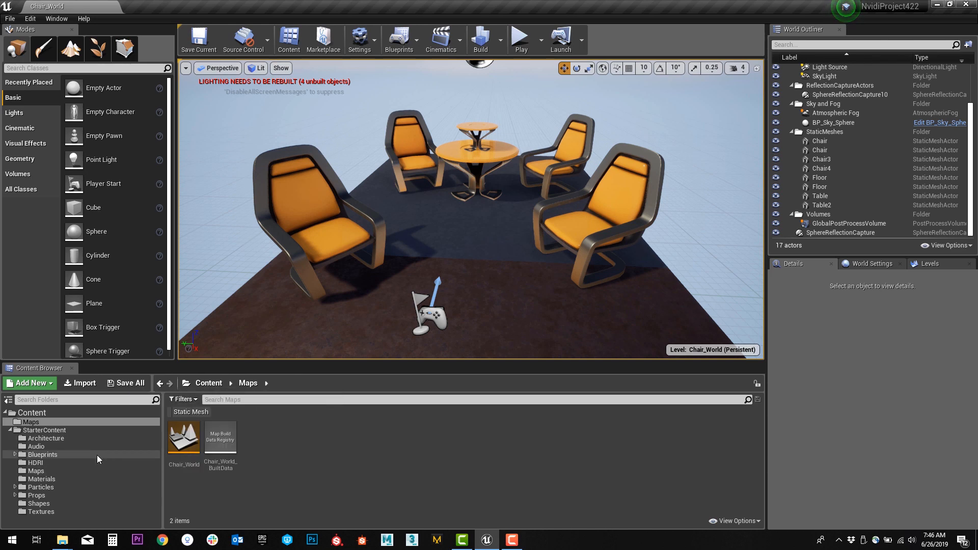
mouse_move(126, 383)
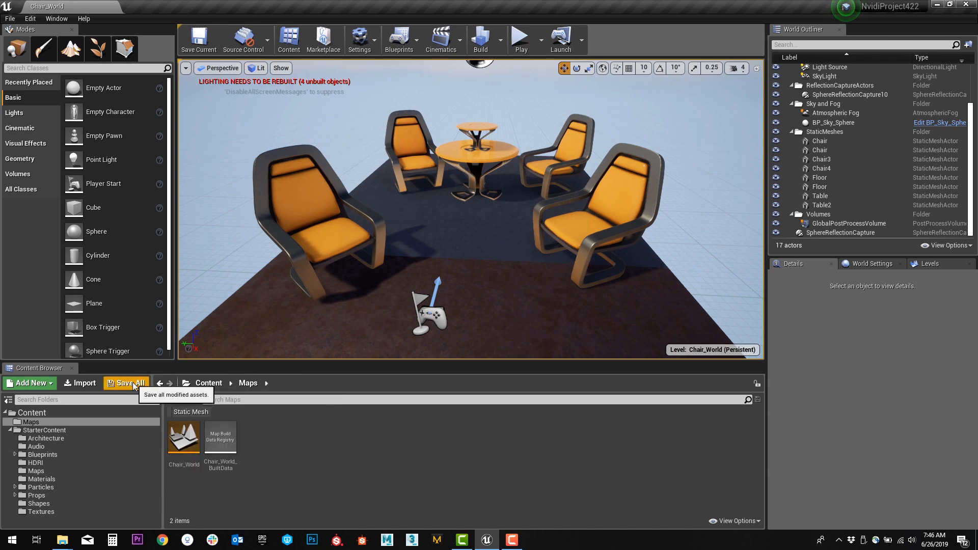